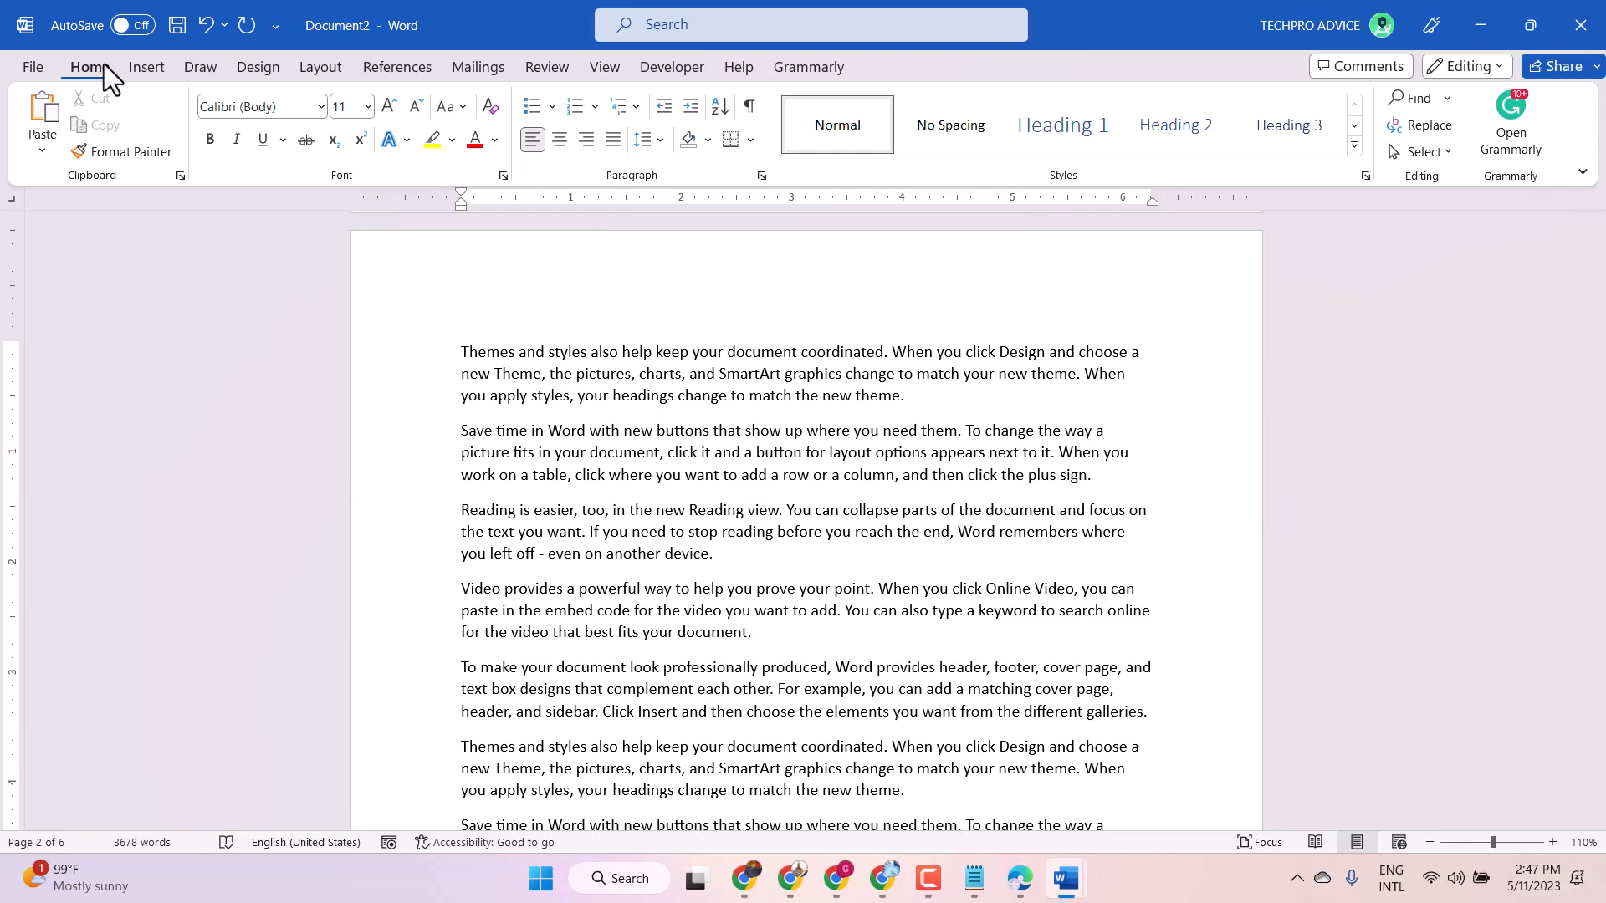
# Show the View ribbon with its document view commands.
pyautogui.click(718, 825)
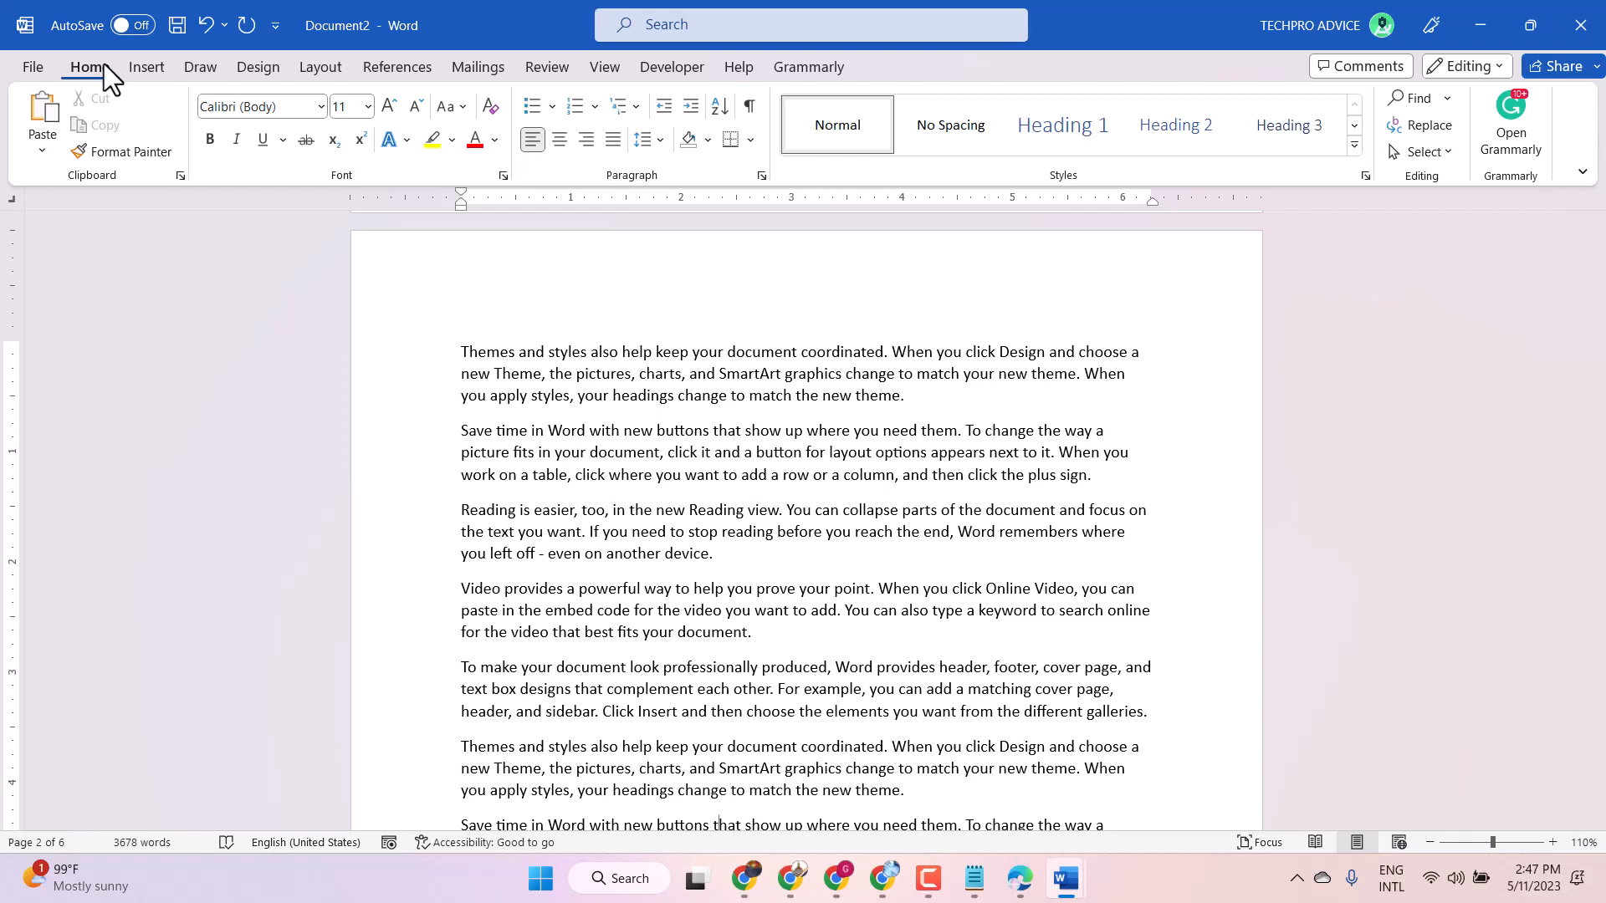
pyautogui.moveTo(381, 77)
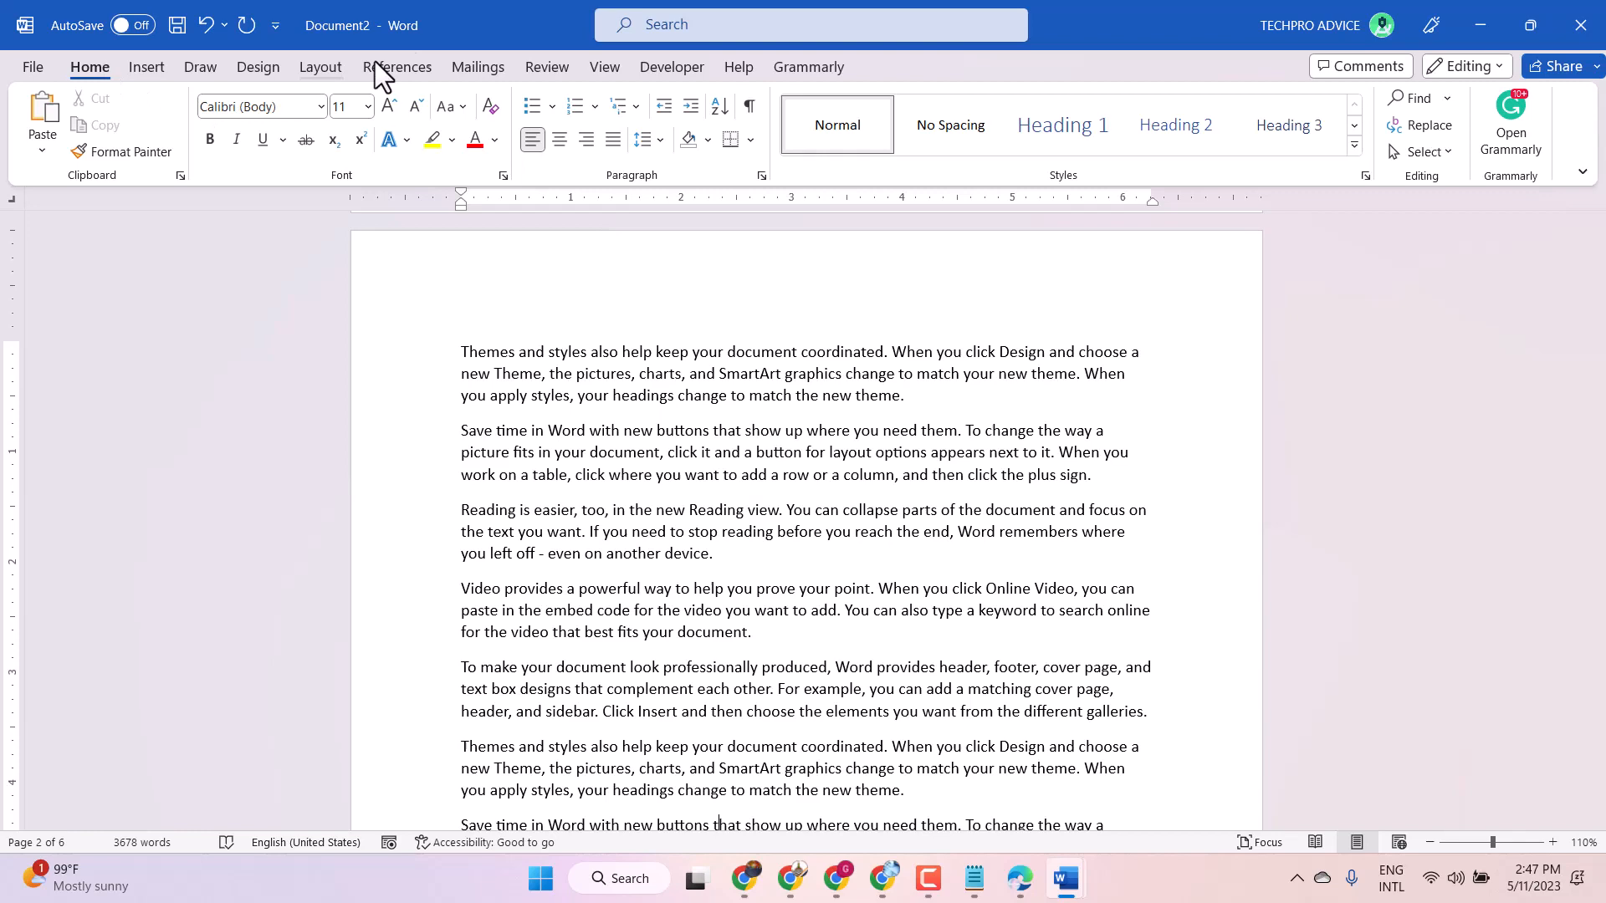
pyautogui.moveTo(603, 77)
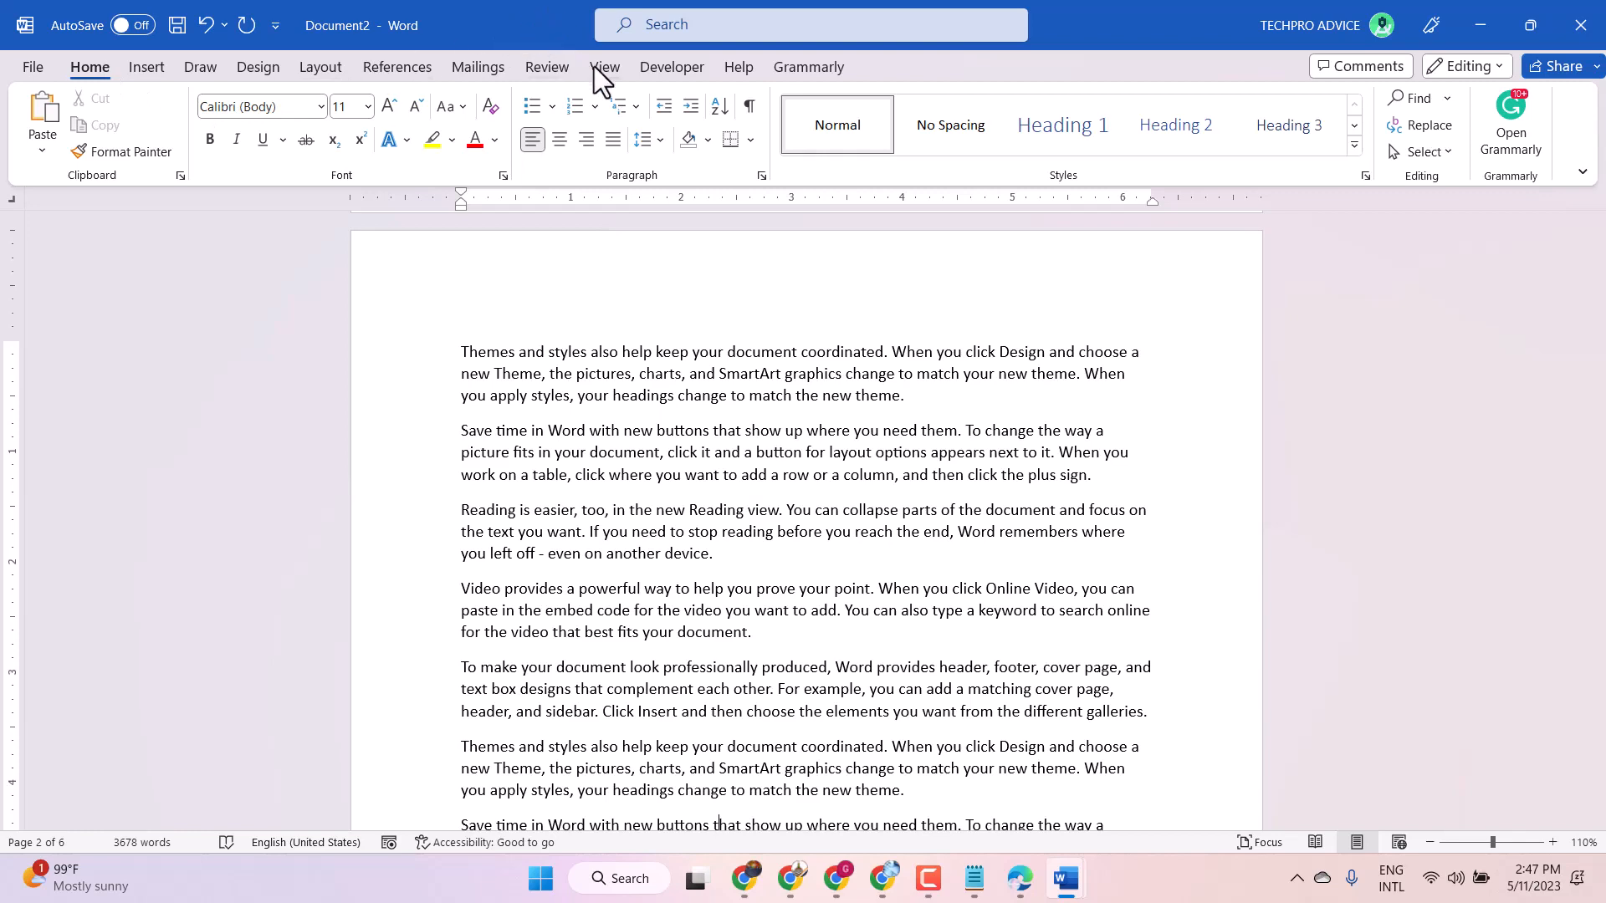
pyautogui.click(604, 67)
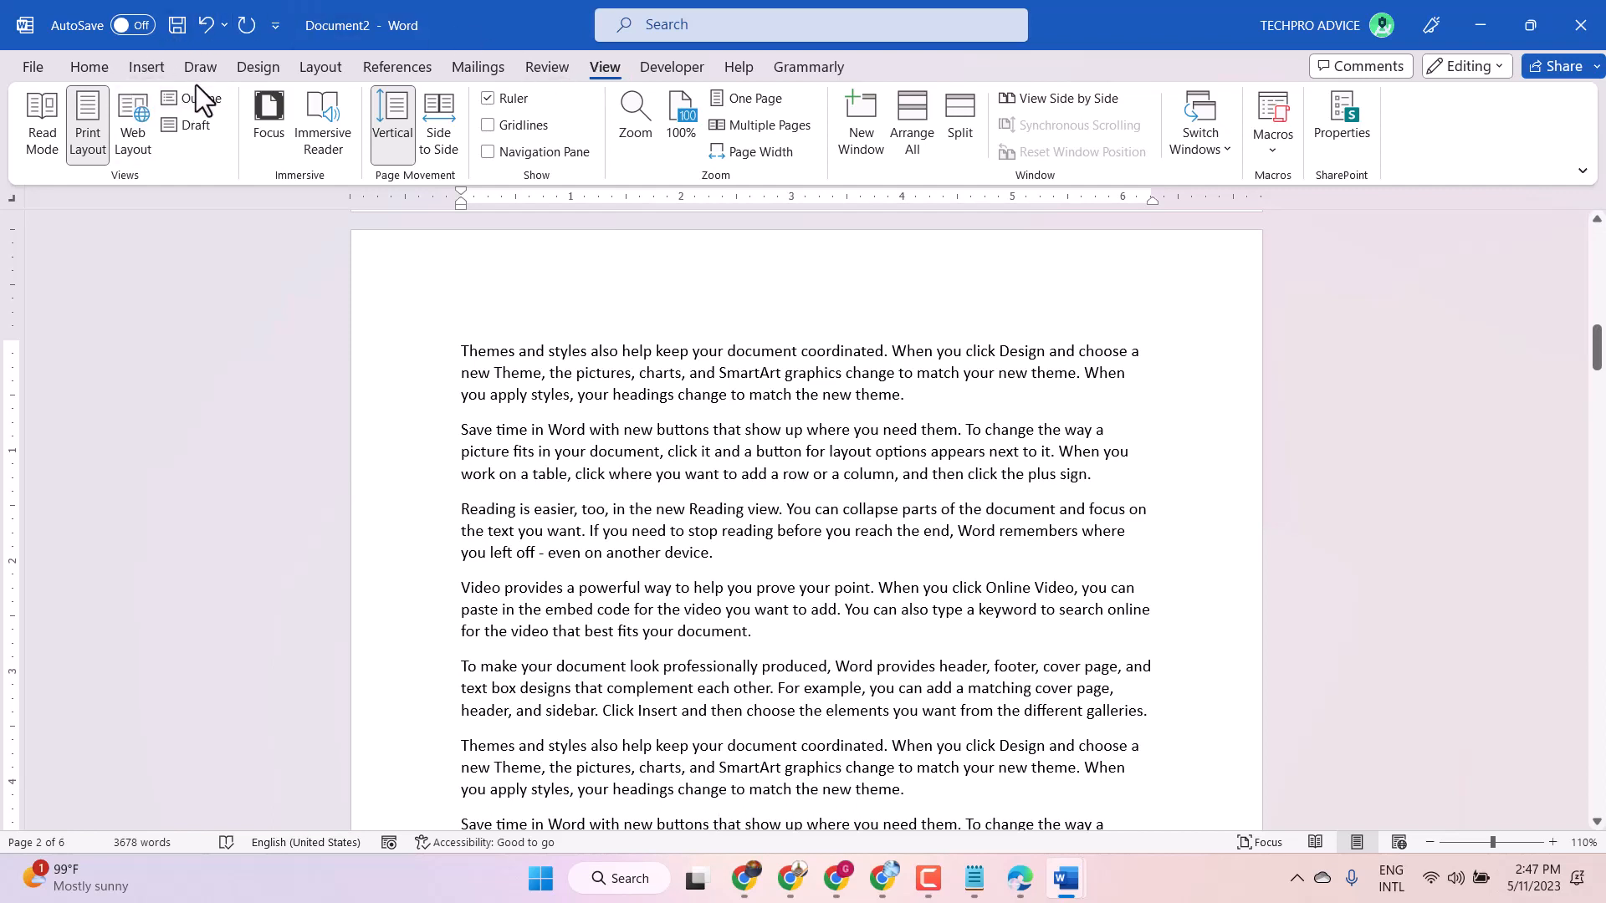
pyautogui.moveTo(201, 98)
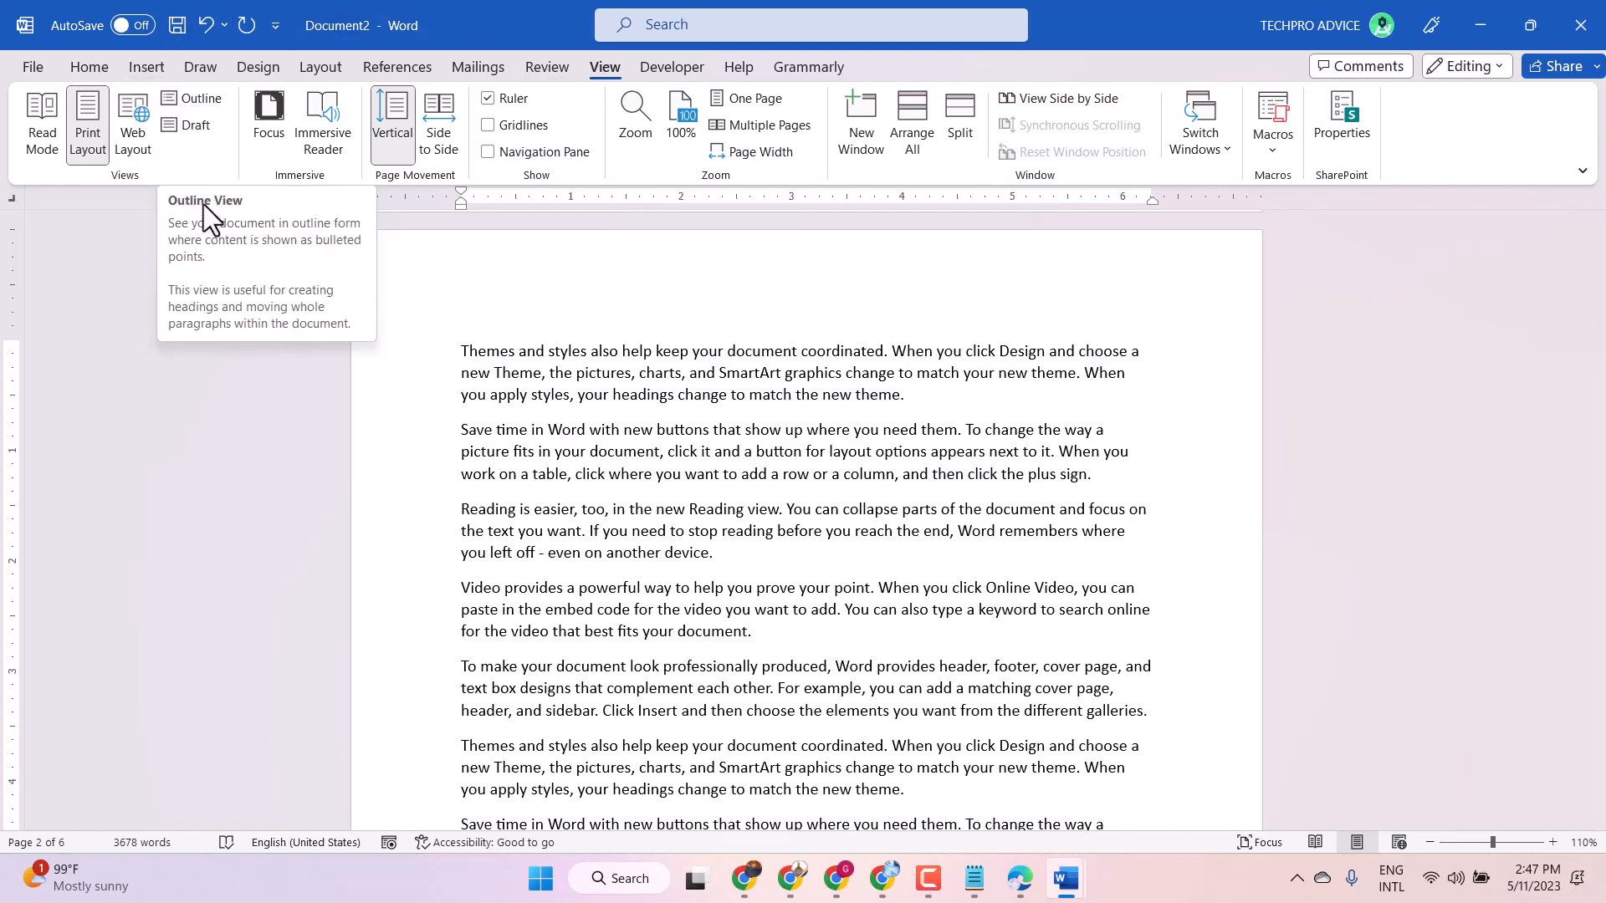
pyautogui.moveTo(194, 252)
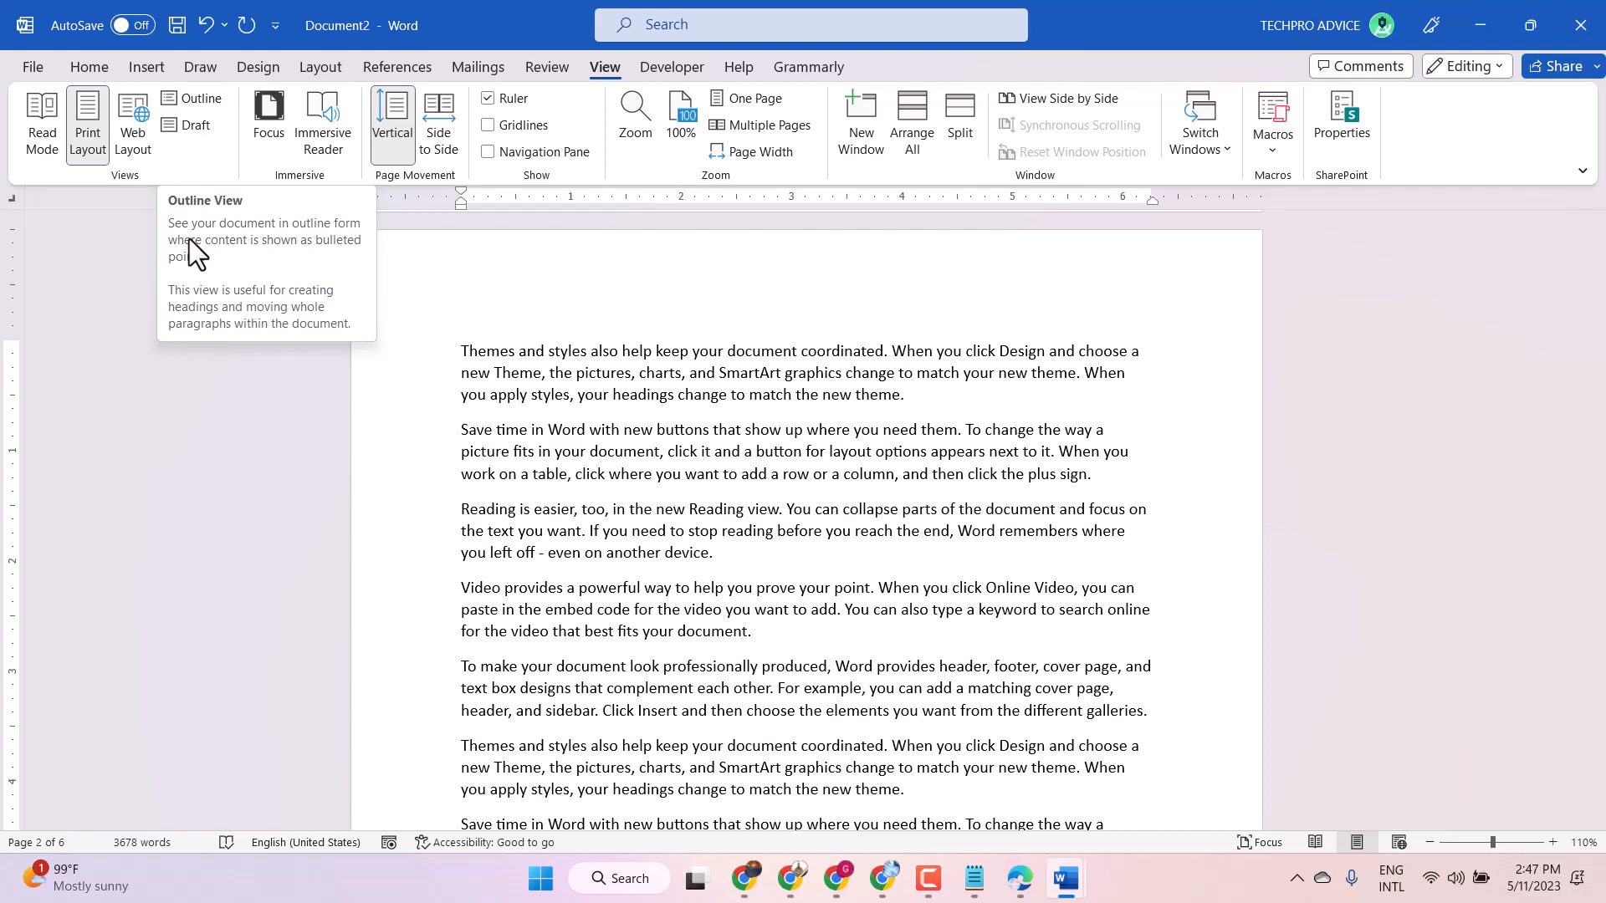
pyautogui.moveTo(297, 241)
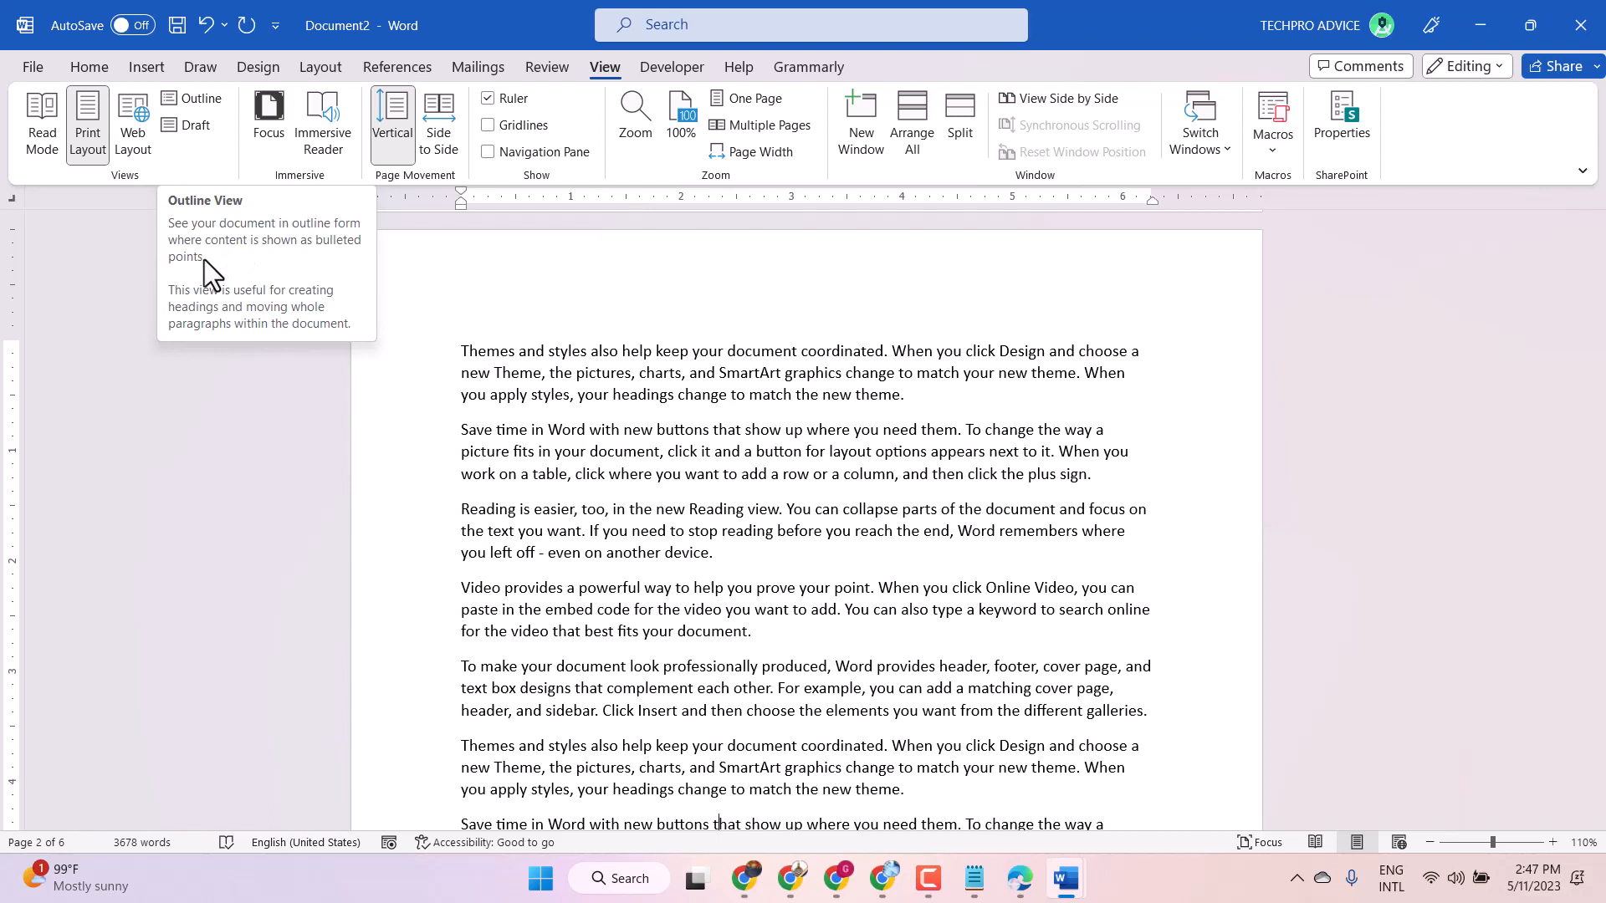
pyautogui.moveTo(318, 271)
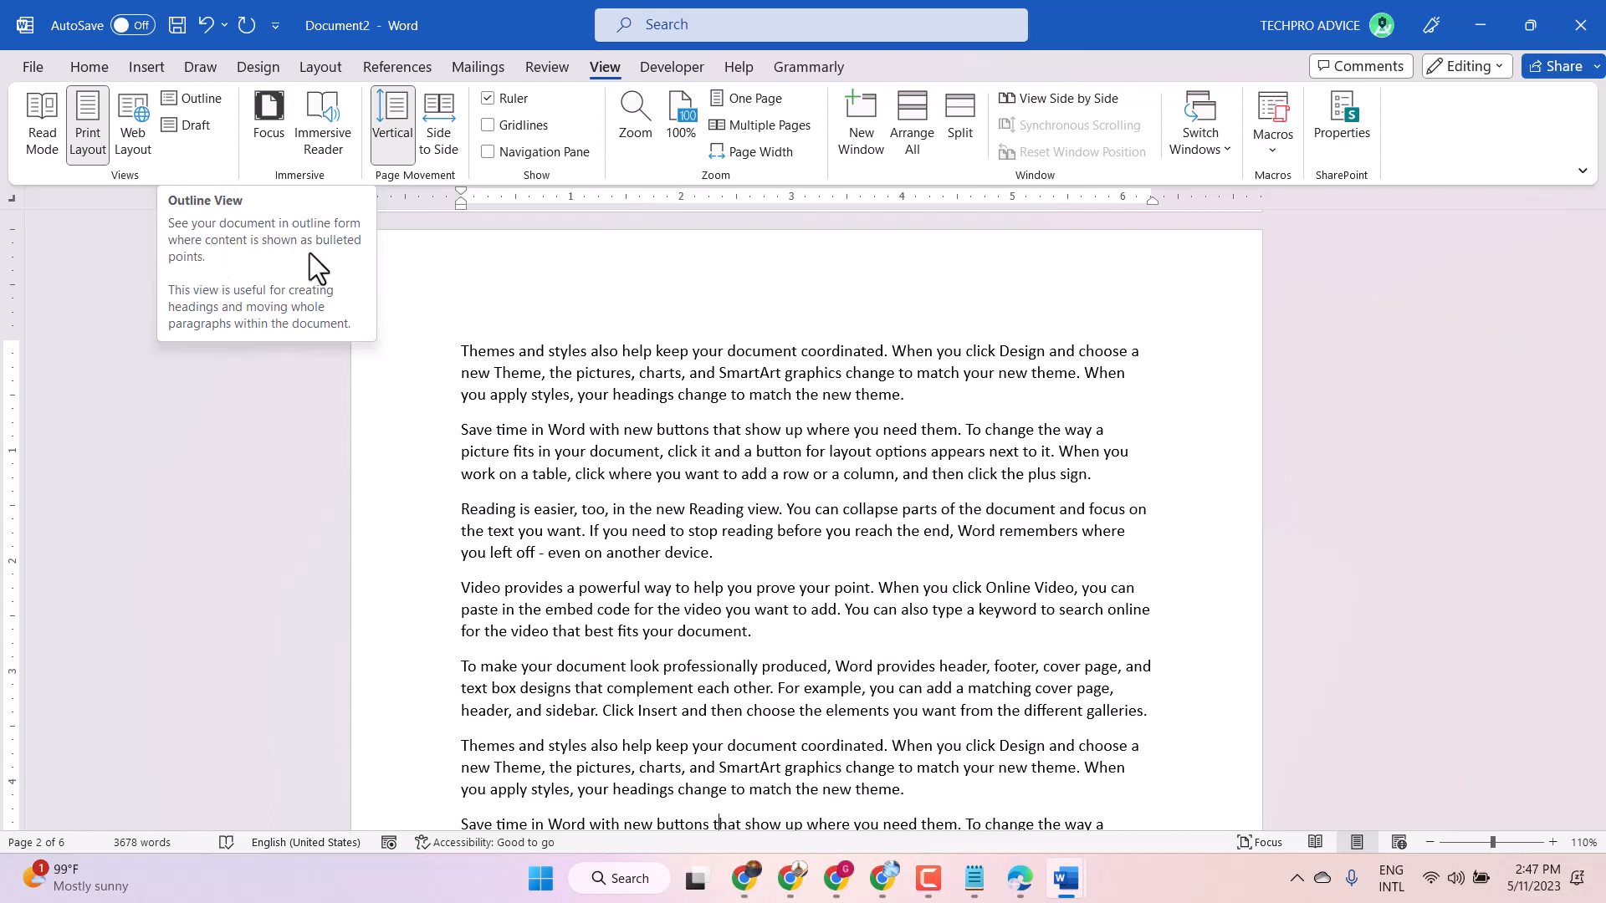
pyautogui.moveTo(191, 311)
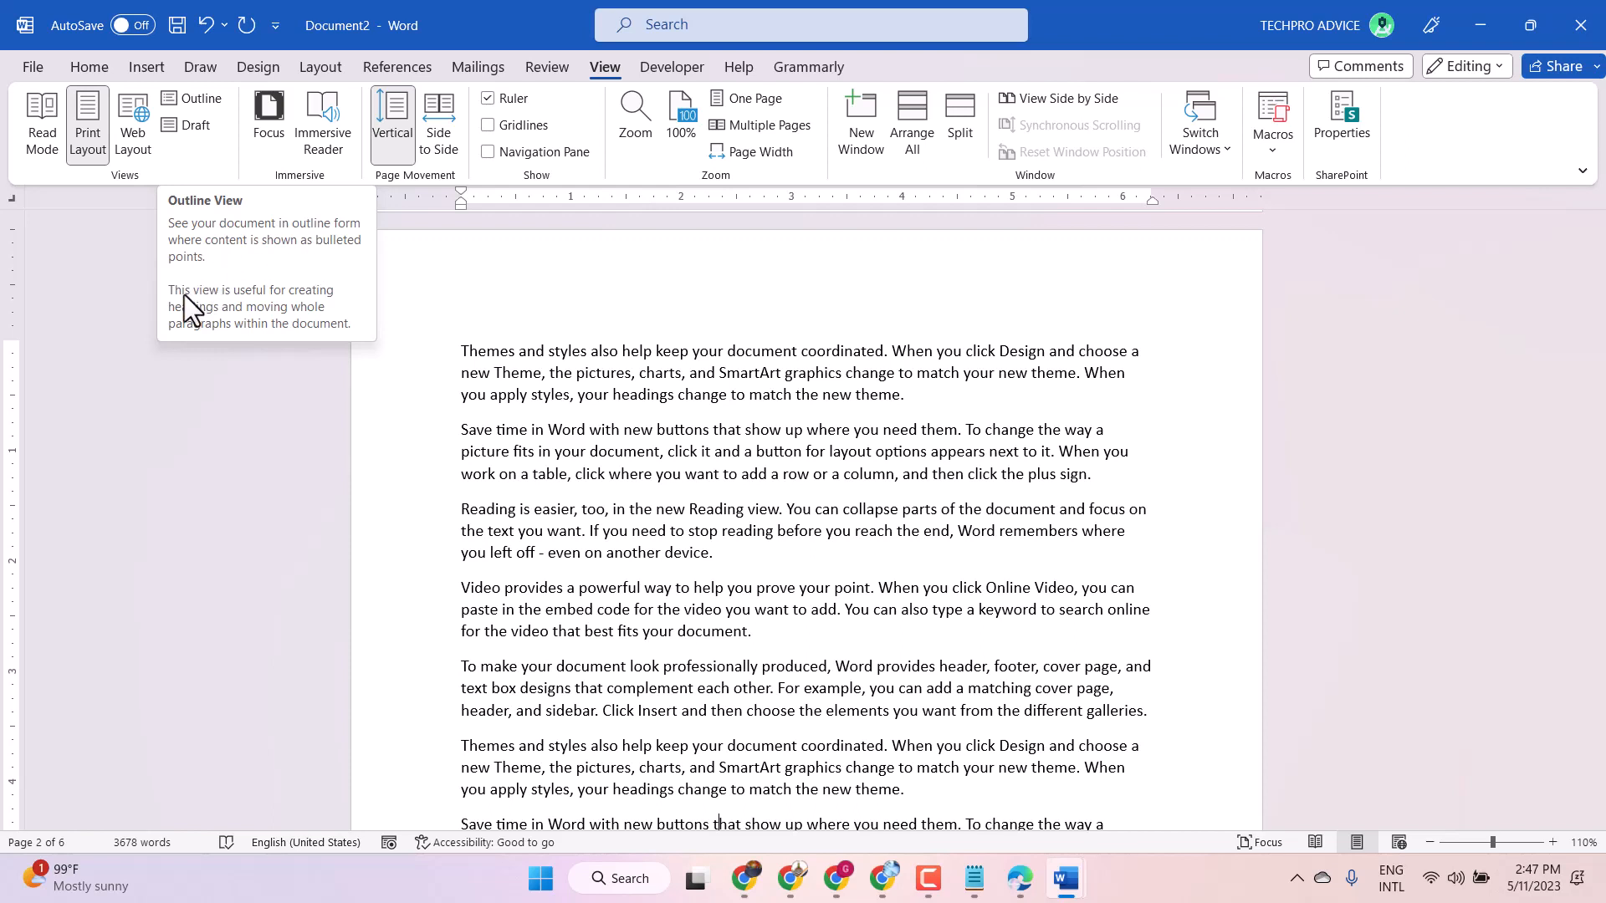
pyautogui.moveTo(246, 316)
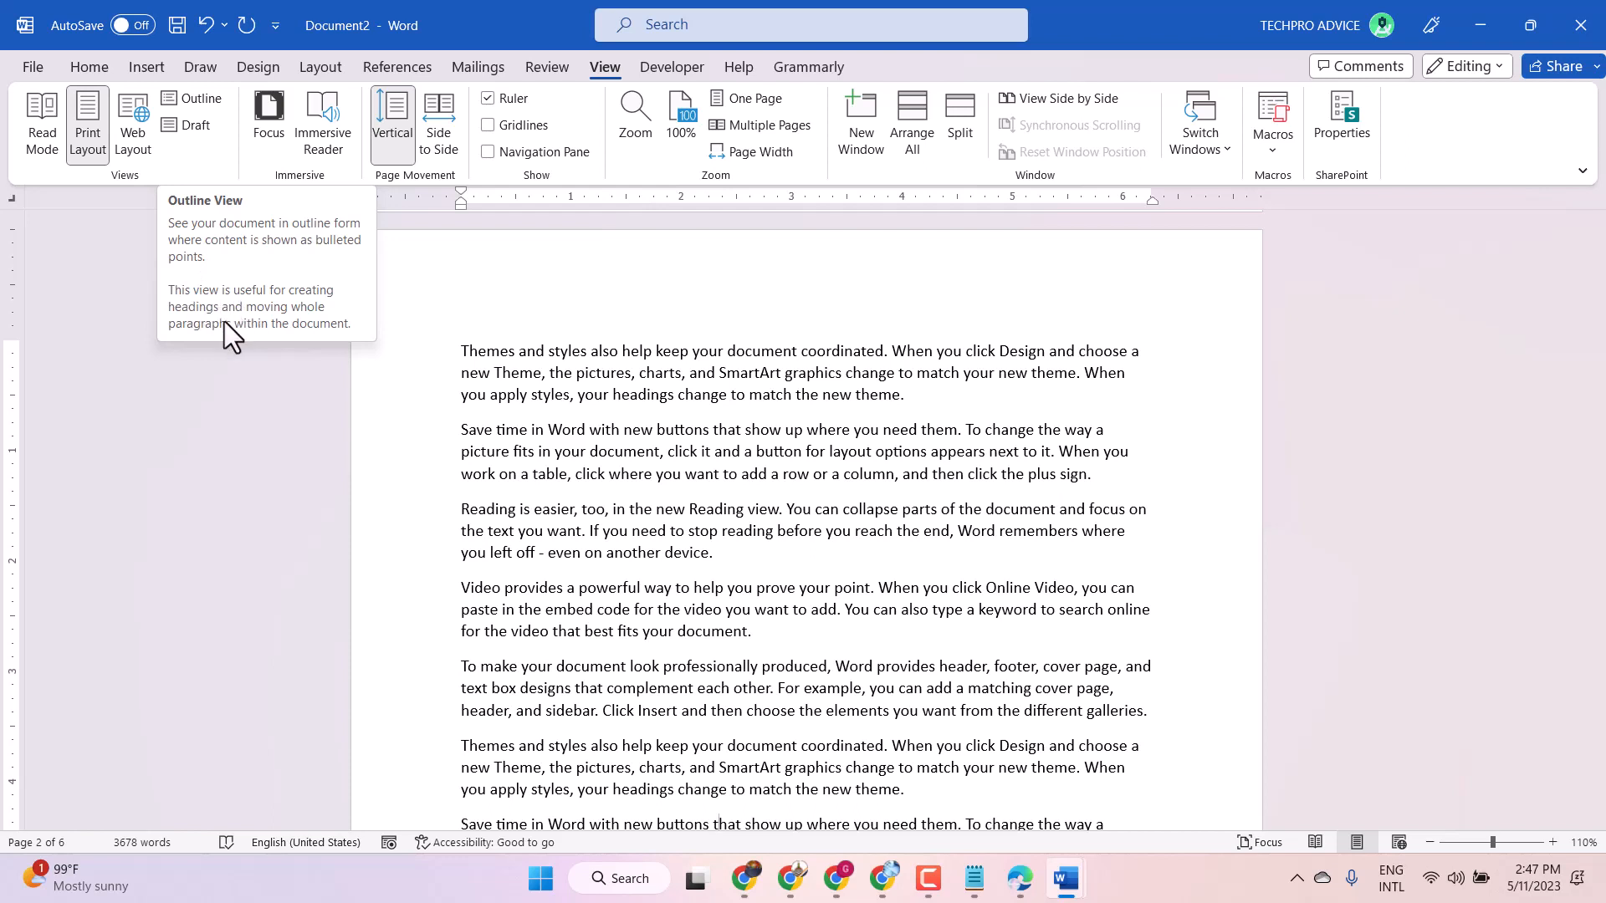
pyautogui.moveTo(262, 333)
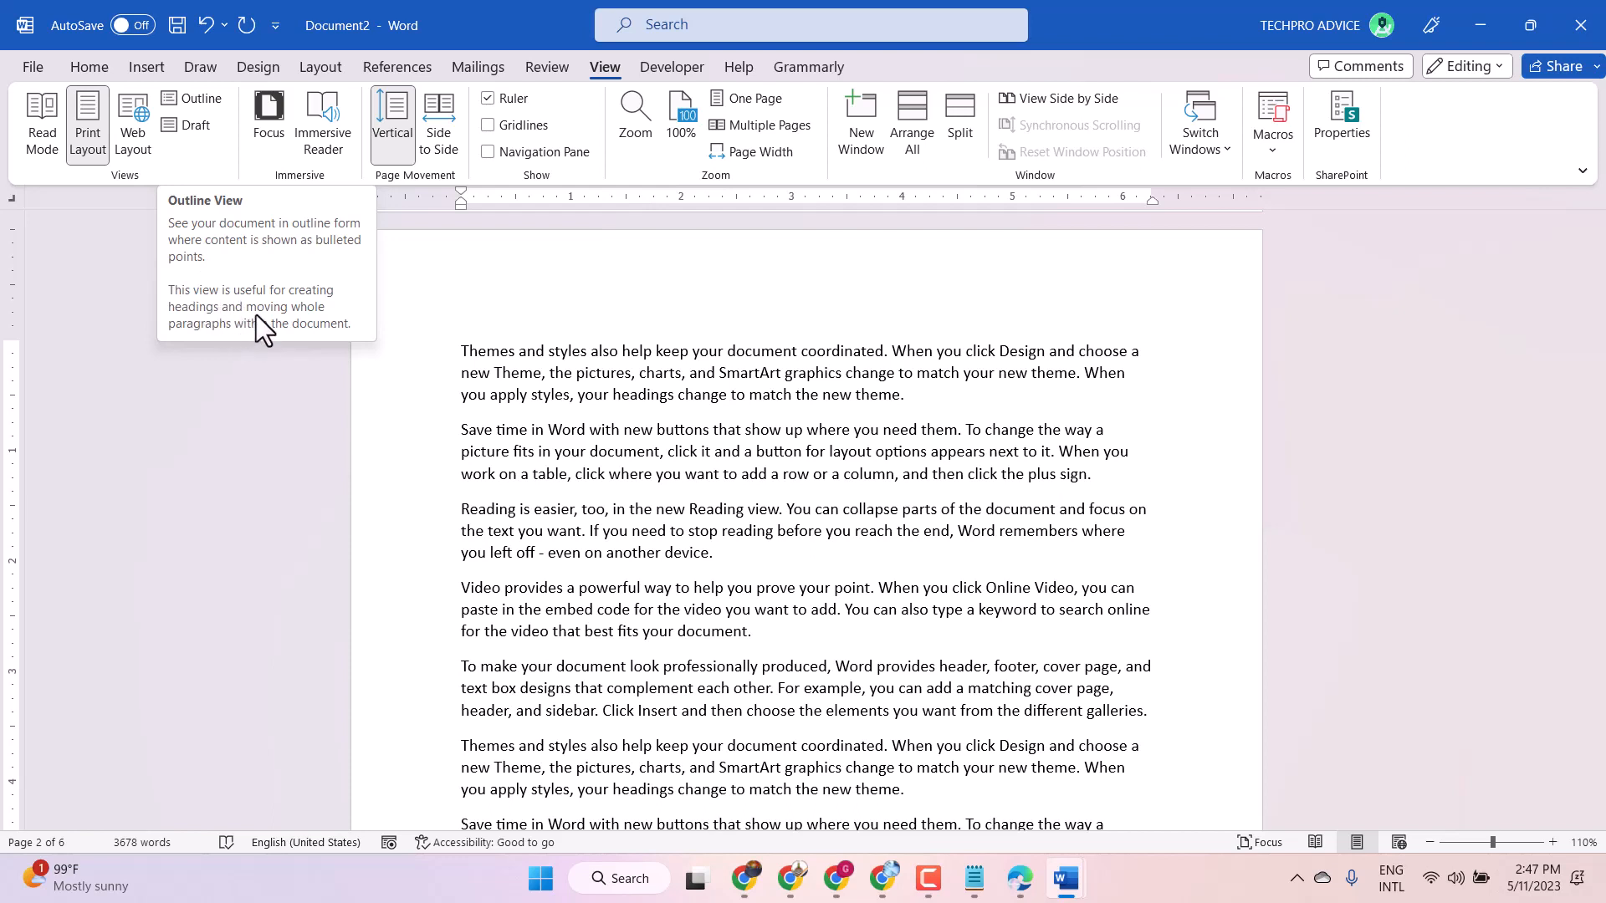
pyautogui.moveTo(253, 350)
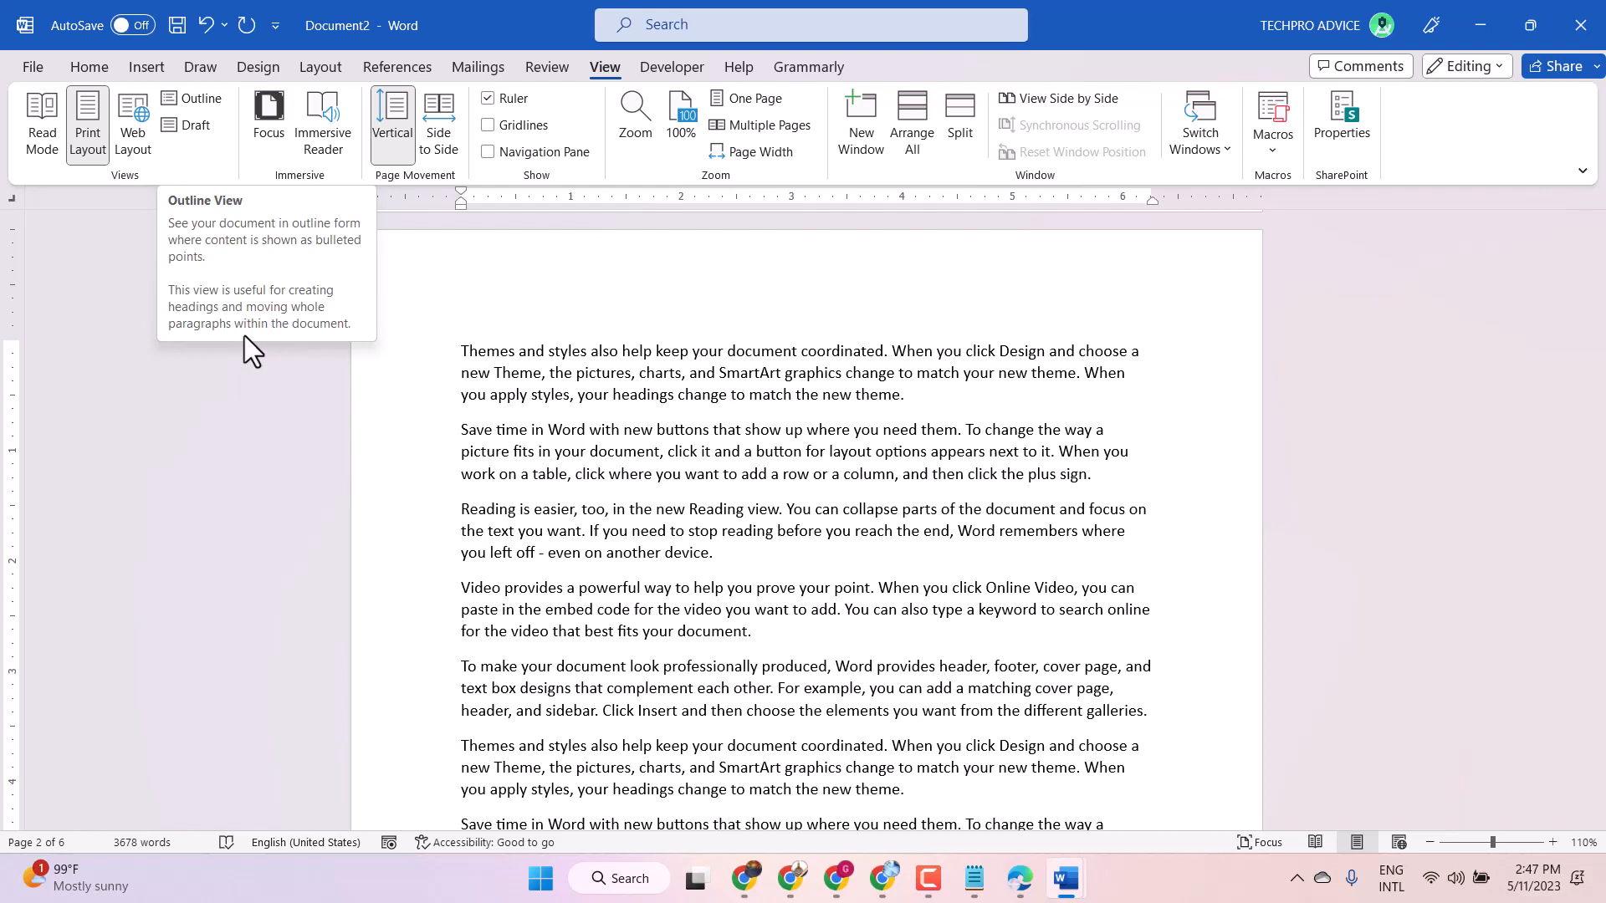
pyautogui.moveTo(241, 154)
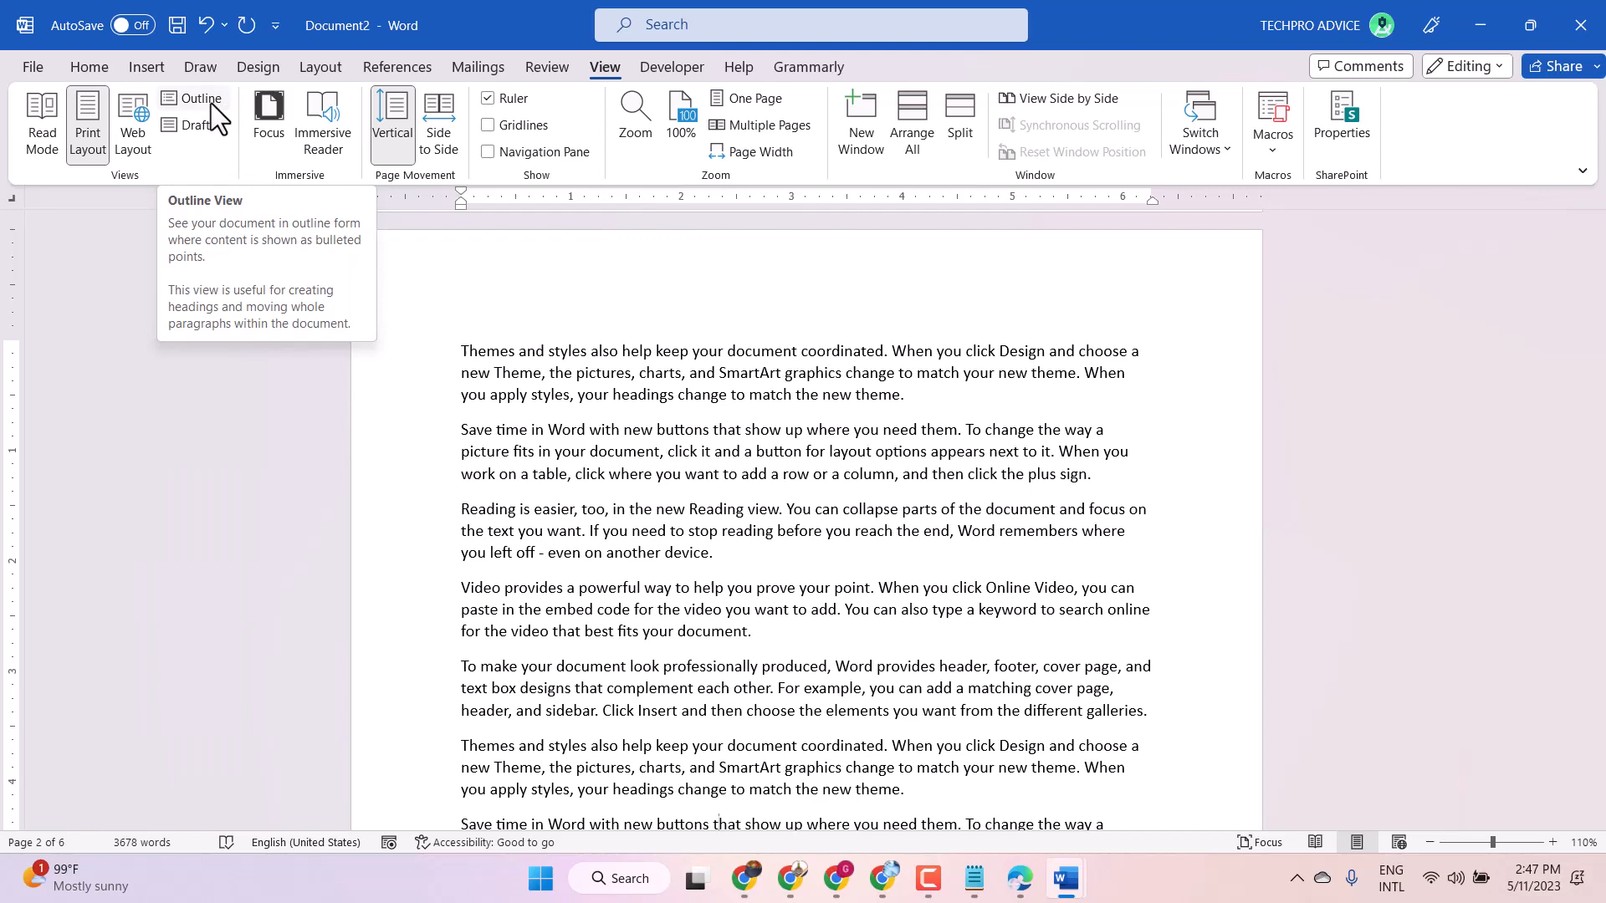
# Put the document into Outline view so paragraphs appear as outline entries.
pyautogui.click(202, 99)
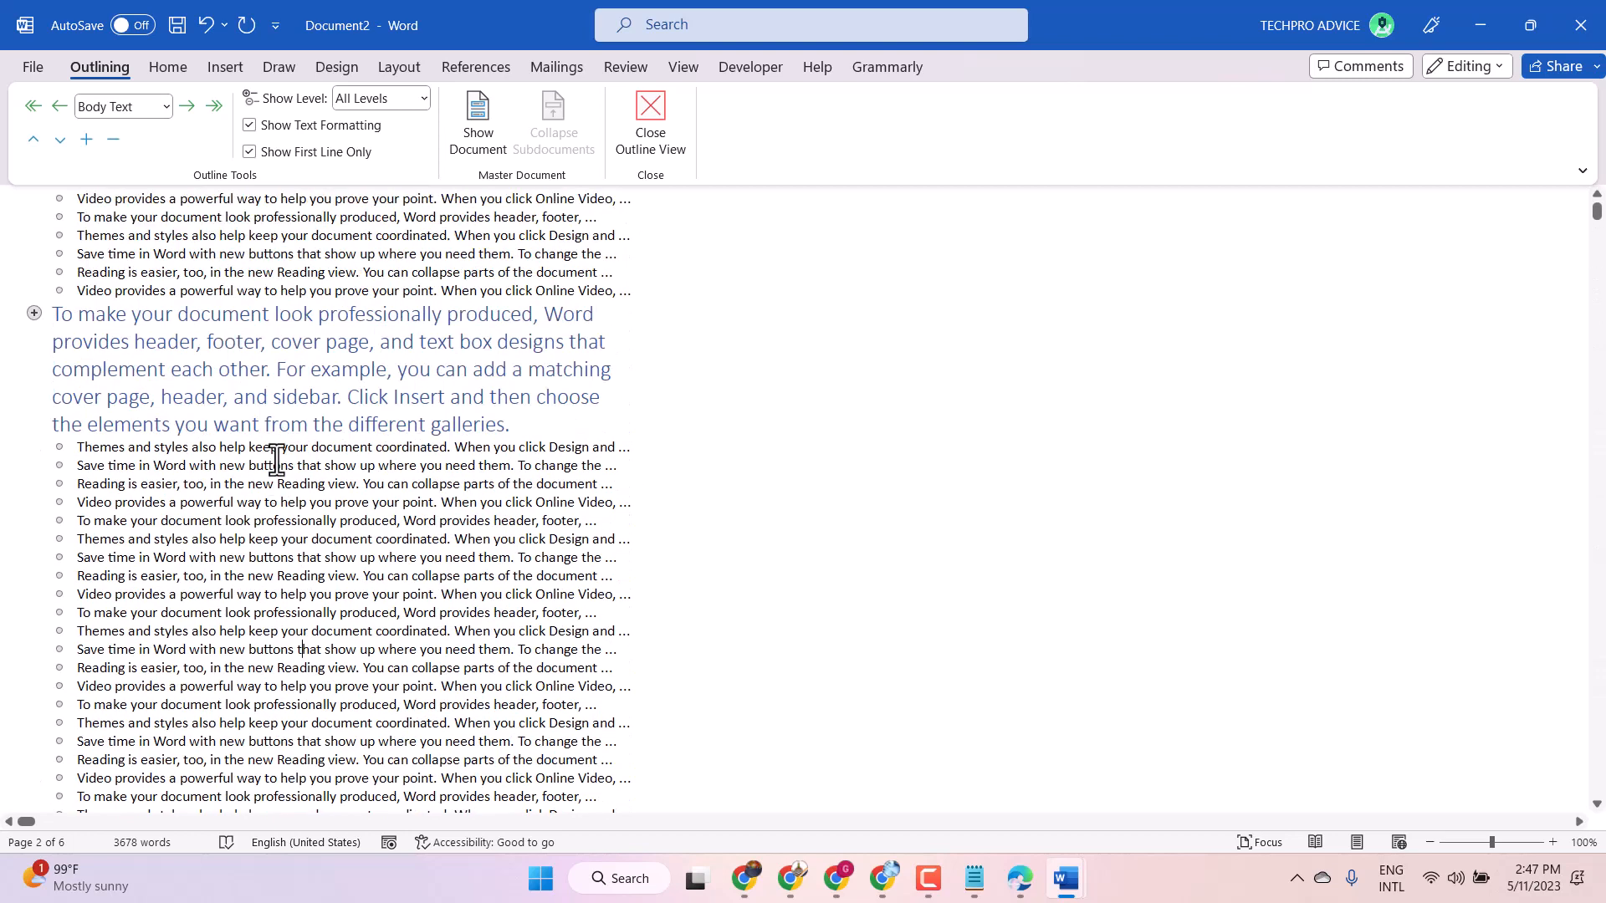
pyautogui.scroll(-3)
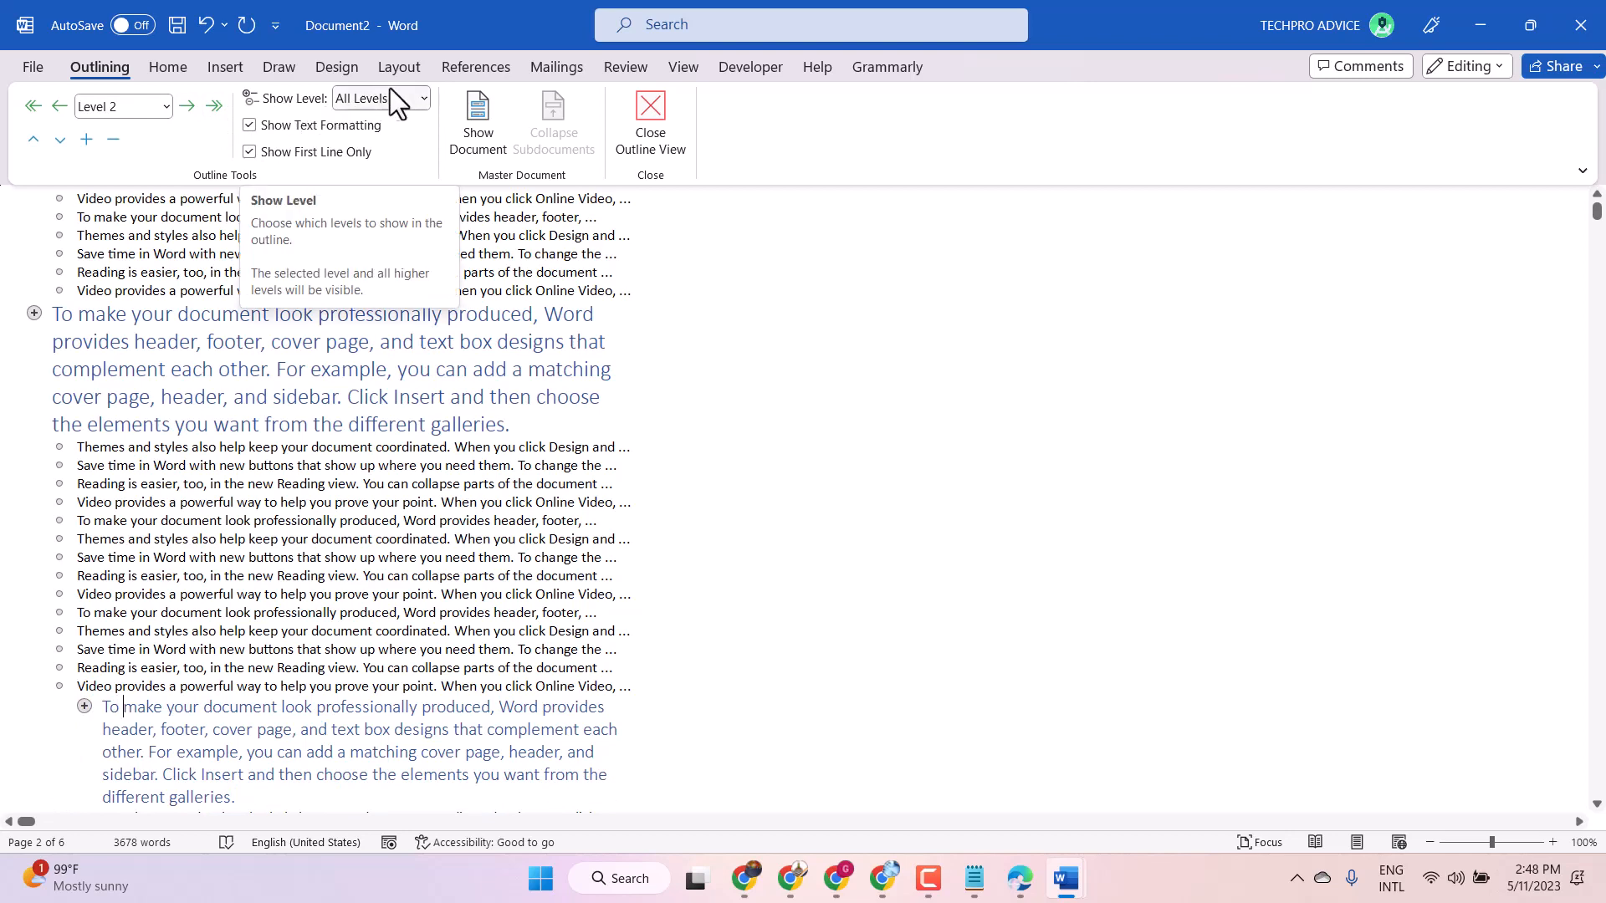
# Show outline headings down to Level 9, then restrict the outline to Level 4.
pyautogui.click(422, 97)
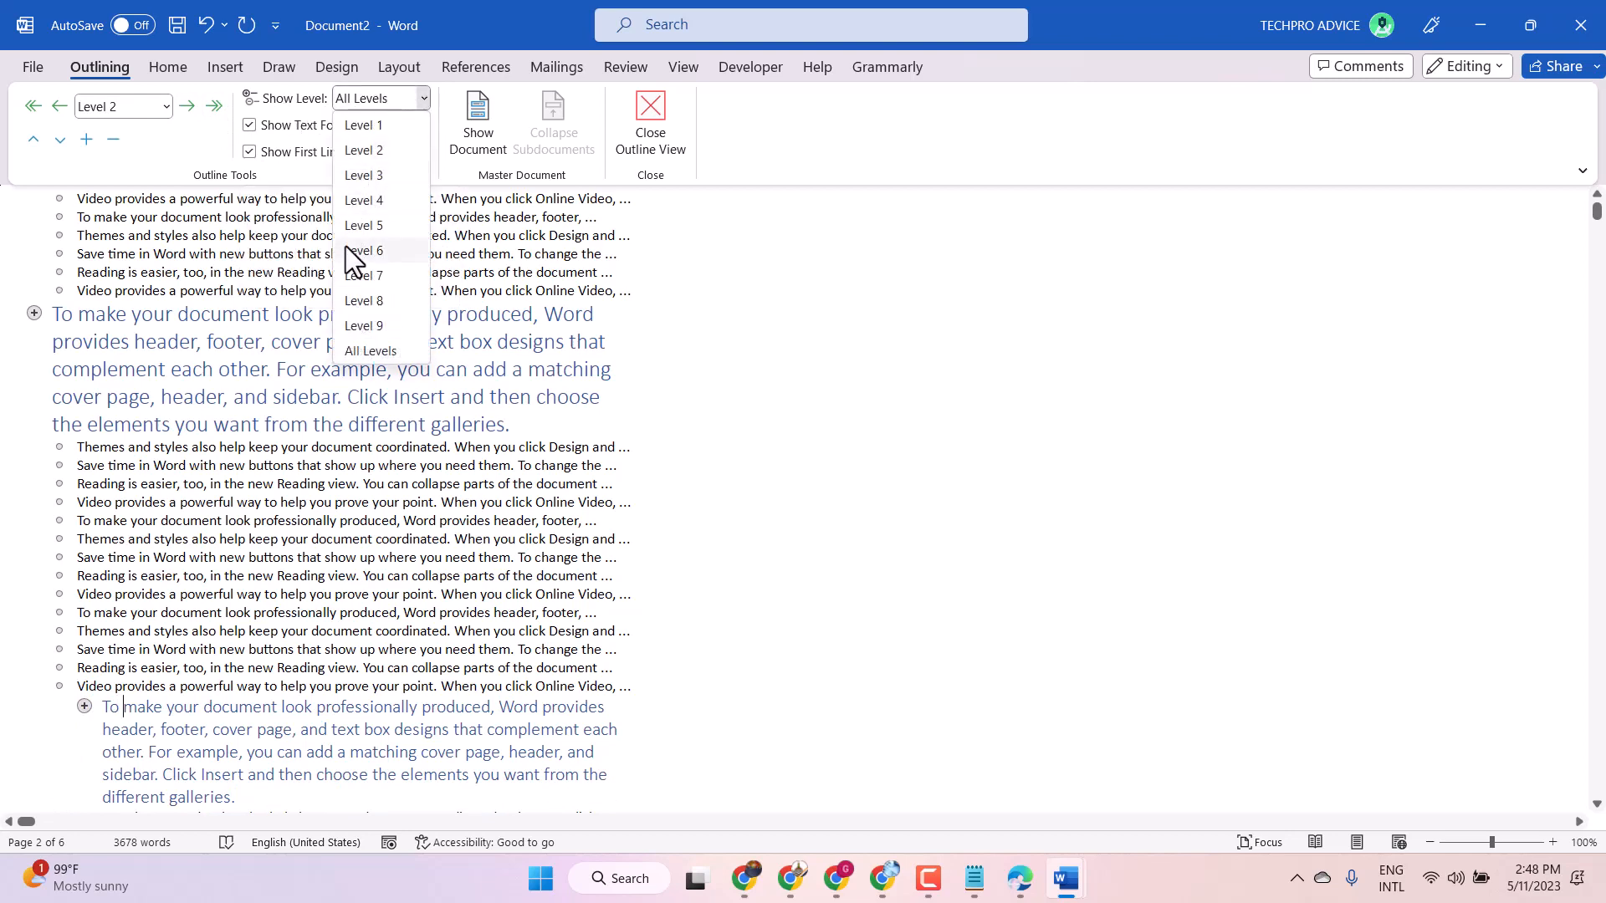
pyautogui.click(363, 326)
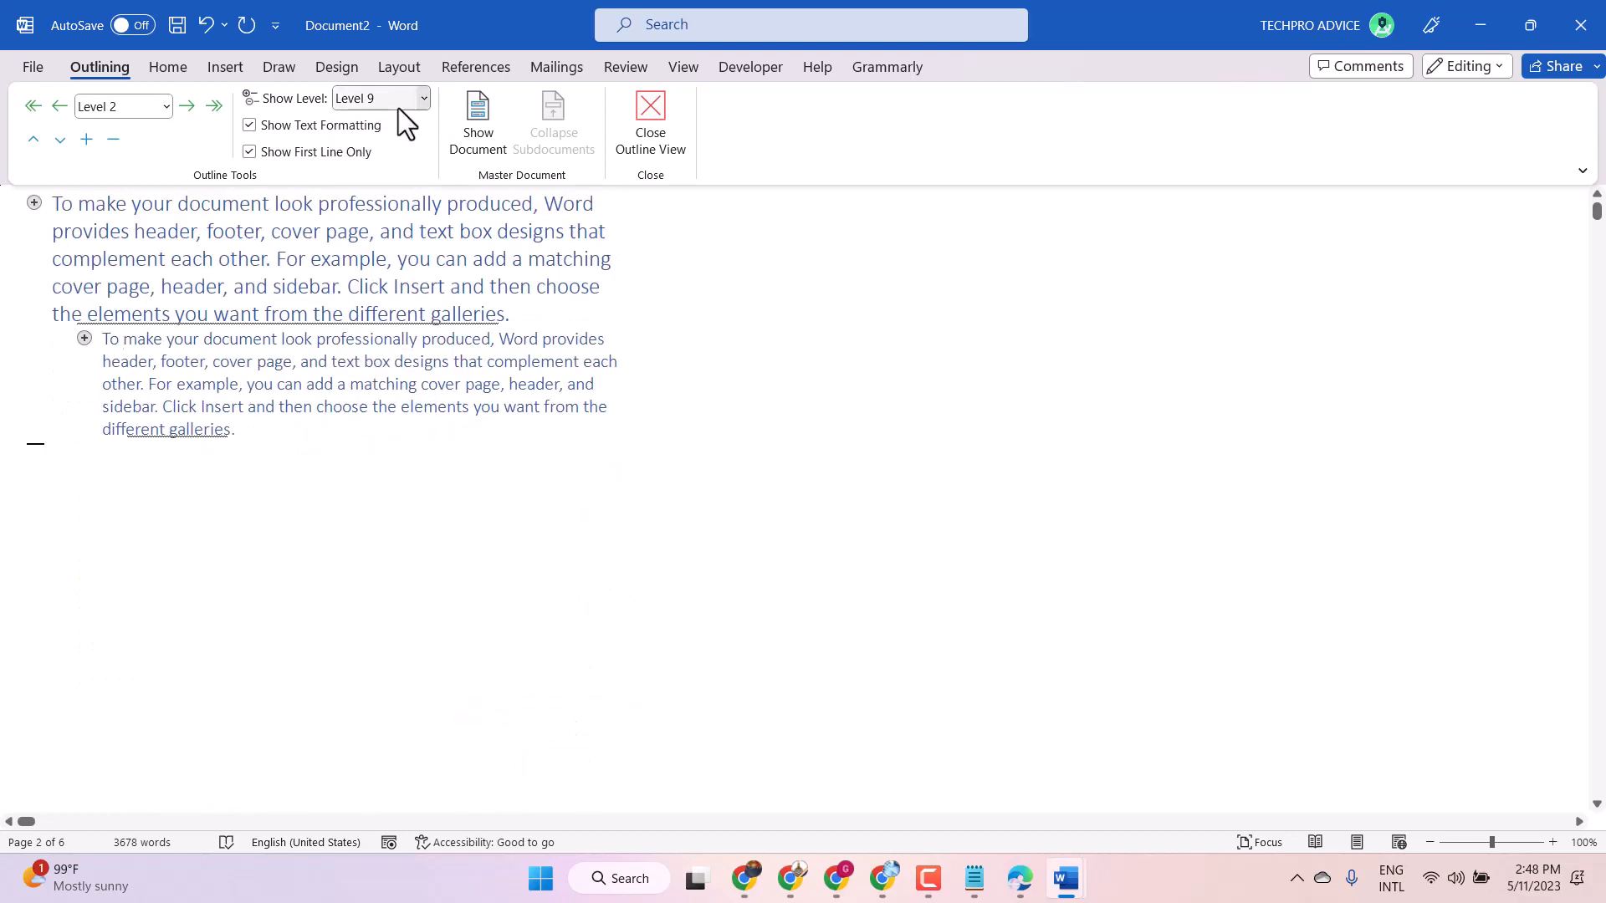
pyautogui.click(380, 97)
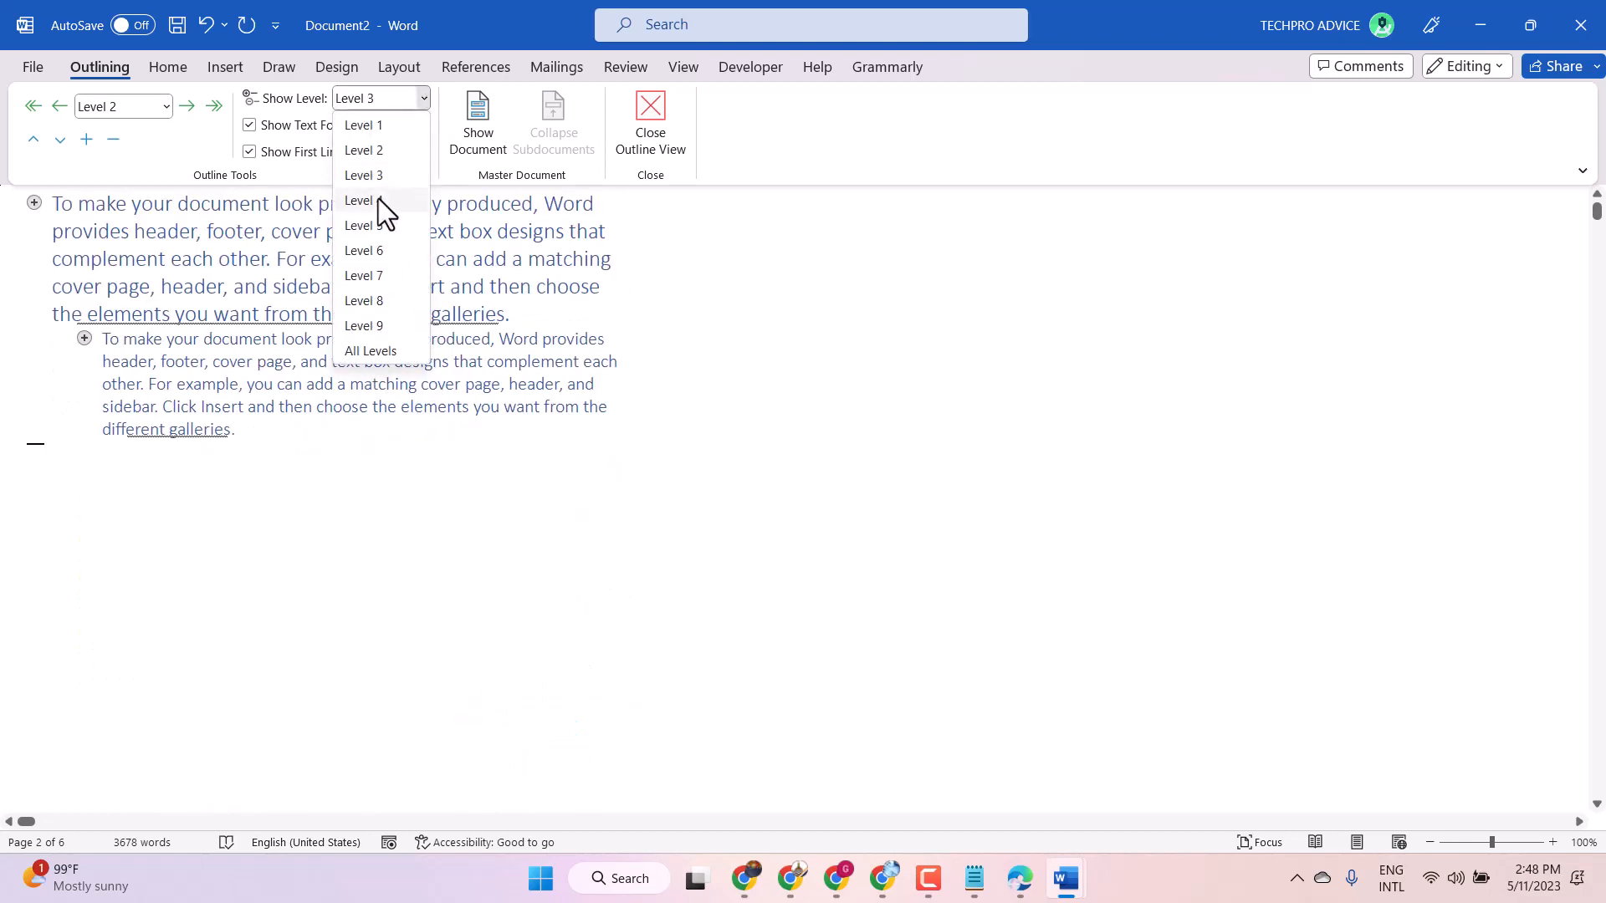
pyautogui.click(363, 199)
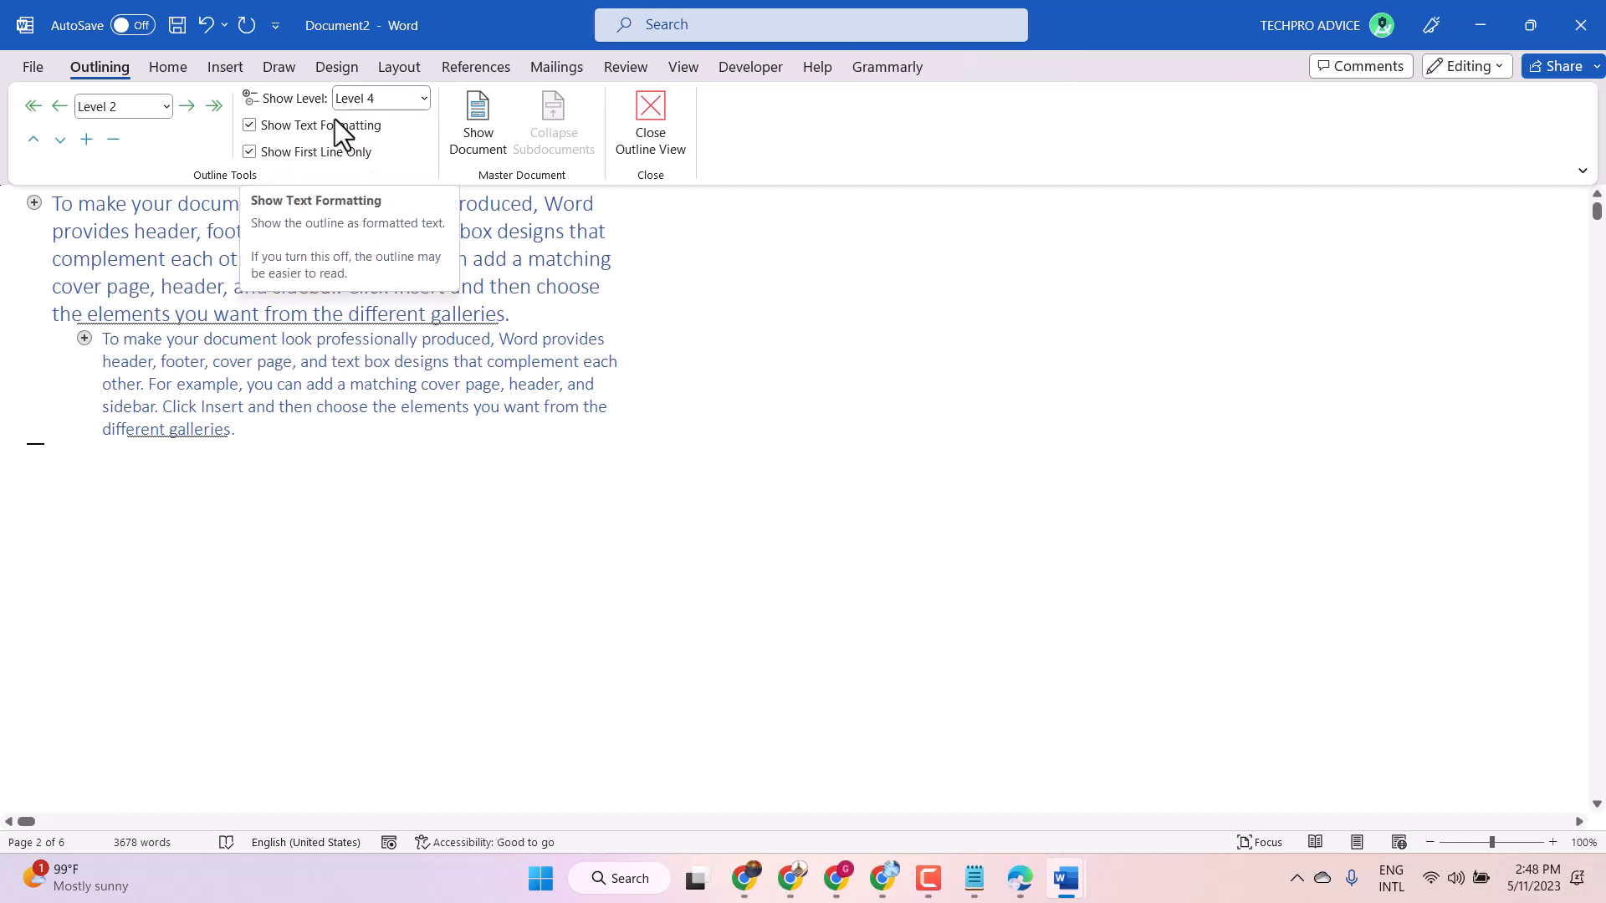
pyautogui.moveTo(298, 159)
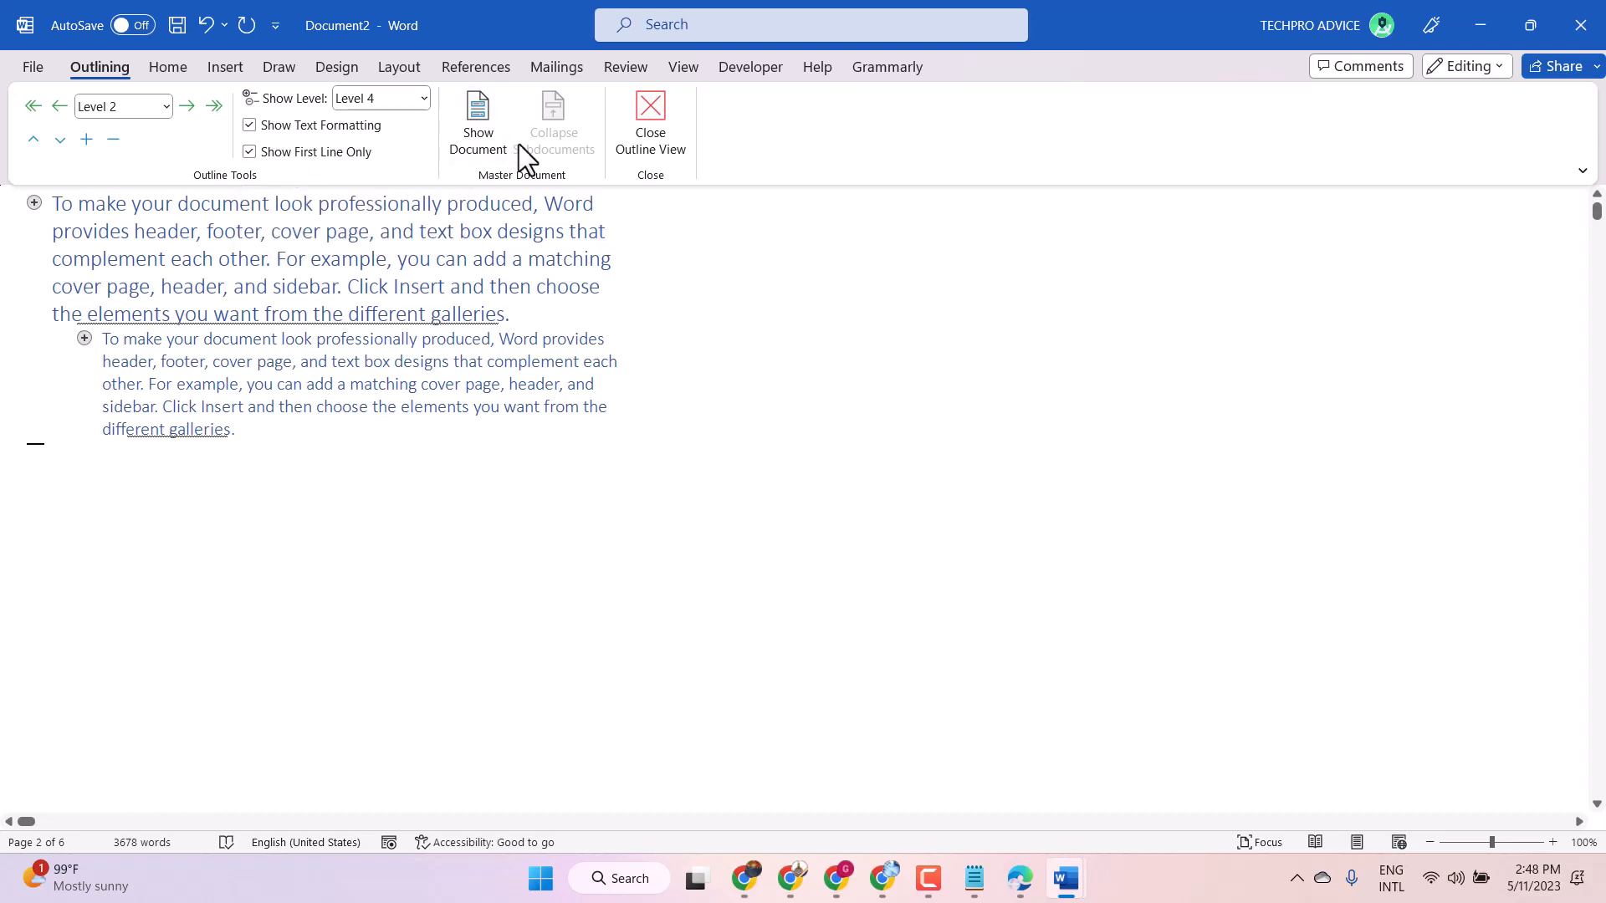
# Reveal the Master Document tools and promote the second heading to Level 1.
pyautogui.click(477, 122)
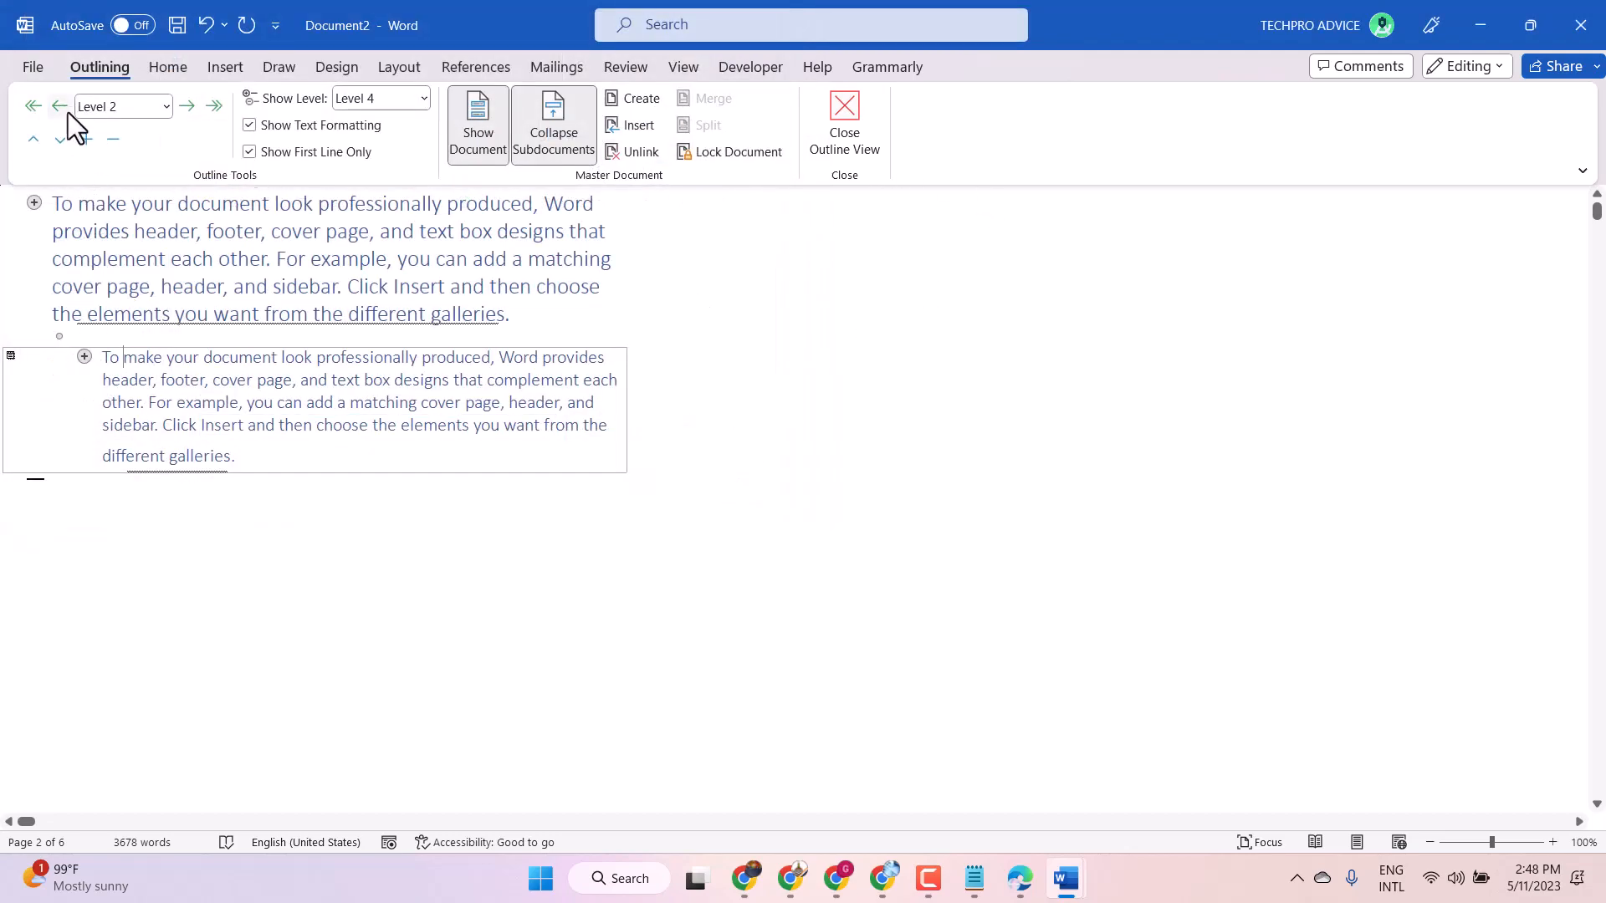
pyautogui.click(33, 106)
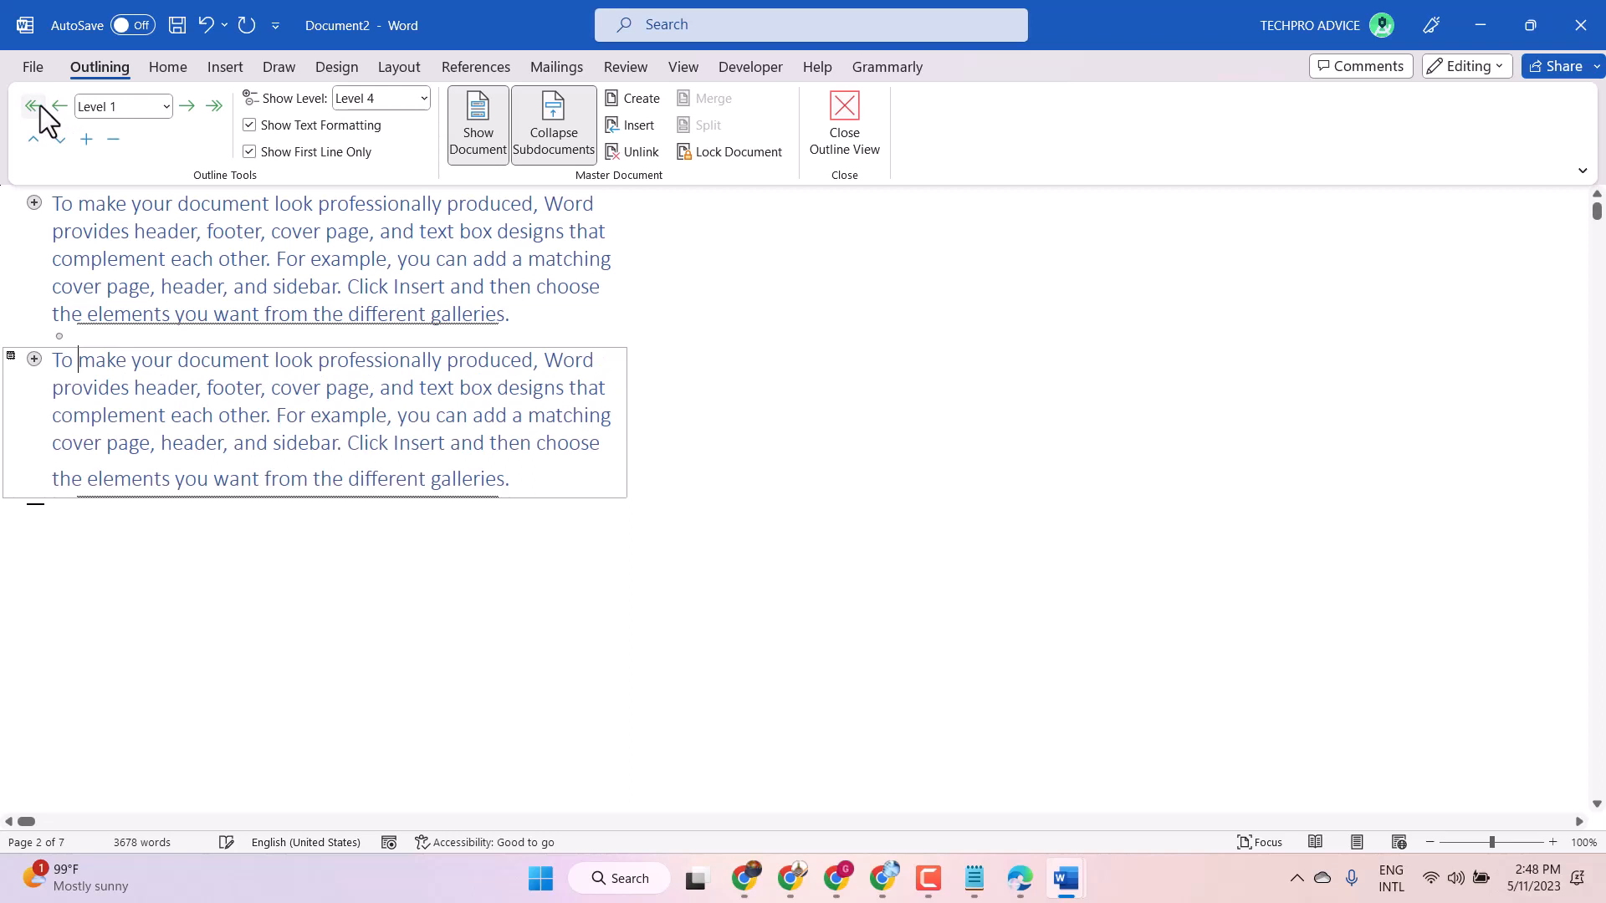
pyautogui.moveTo(324, 445)
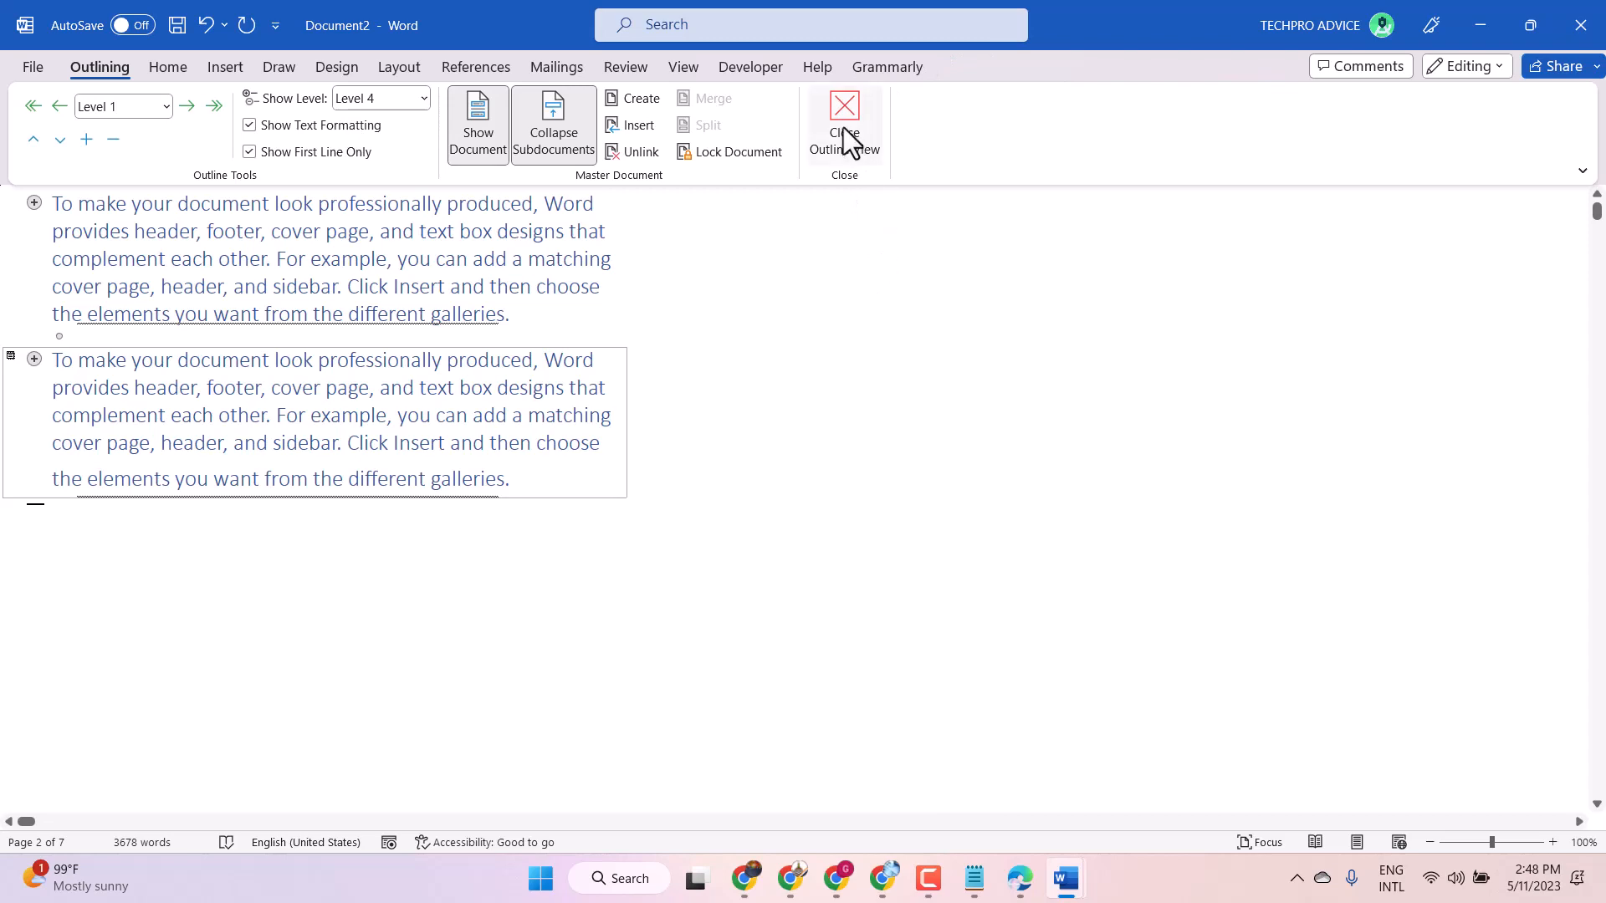
# Leave the outline to review the heading in page layout, then return to Outline view.
pyautogui.click(843, 122)
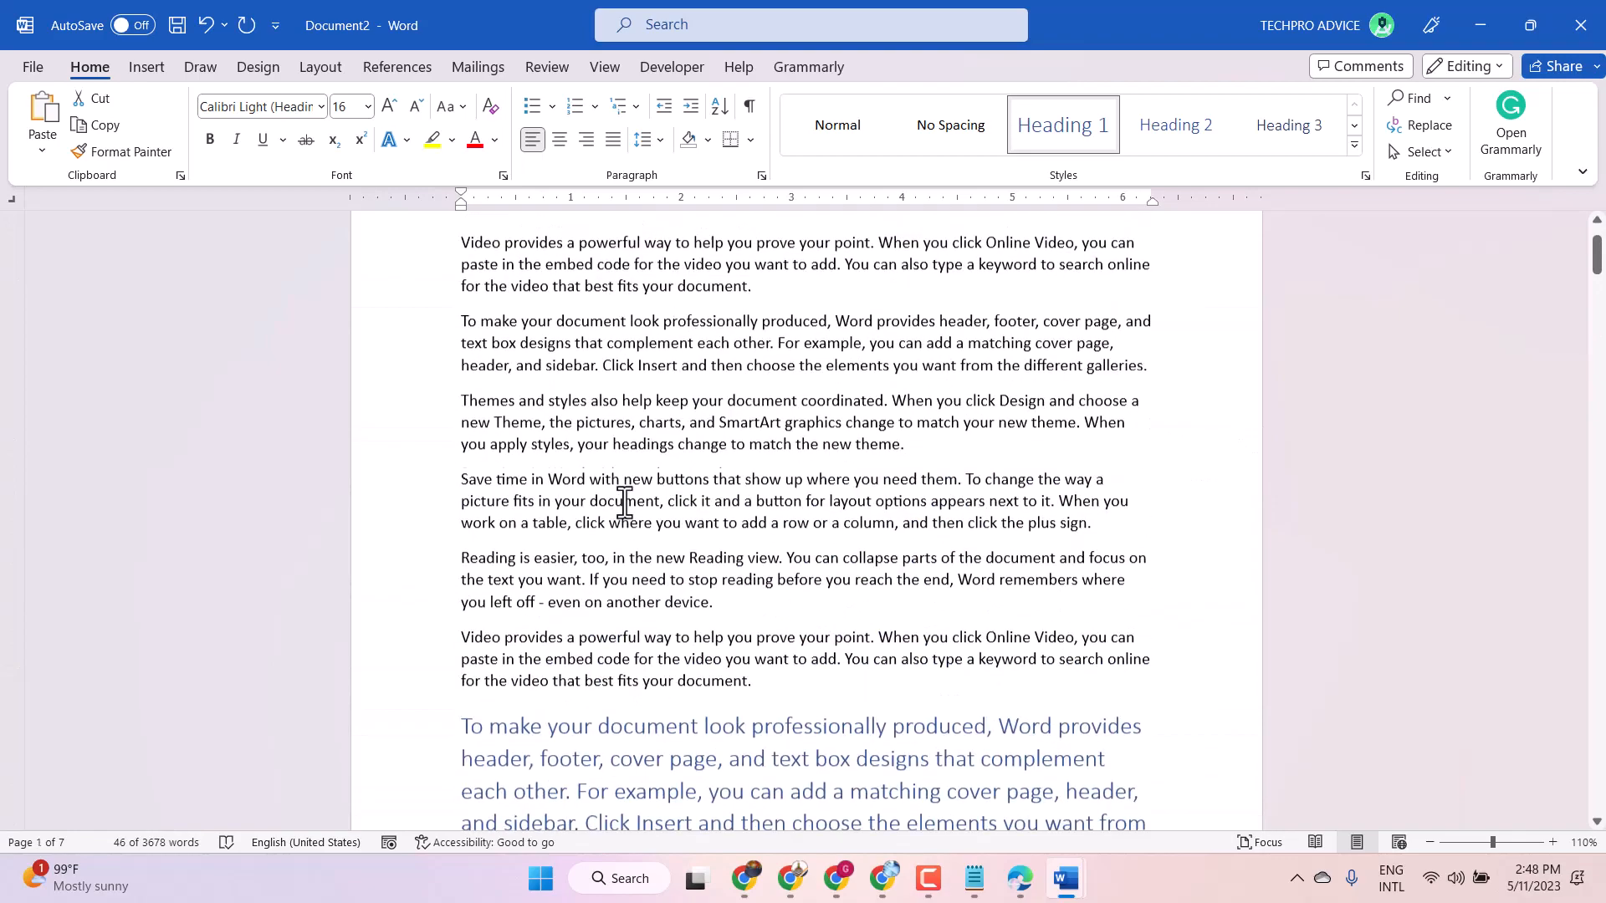
pyautogui.scroll(3)
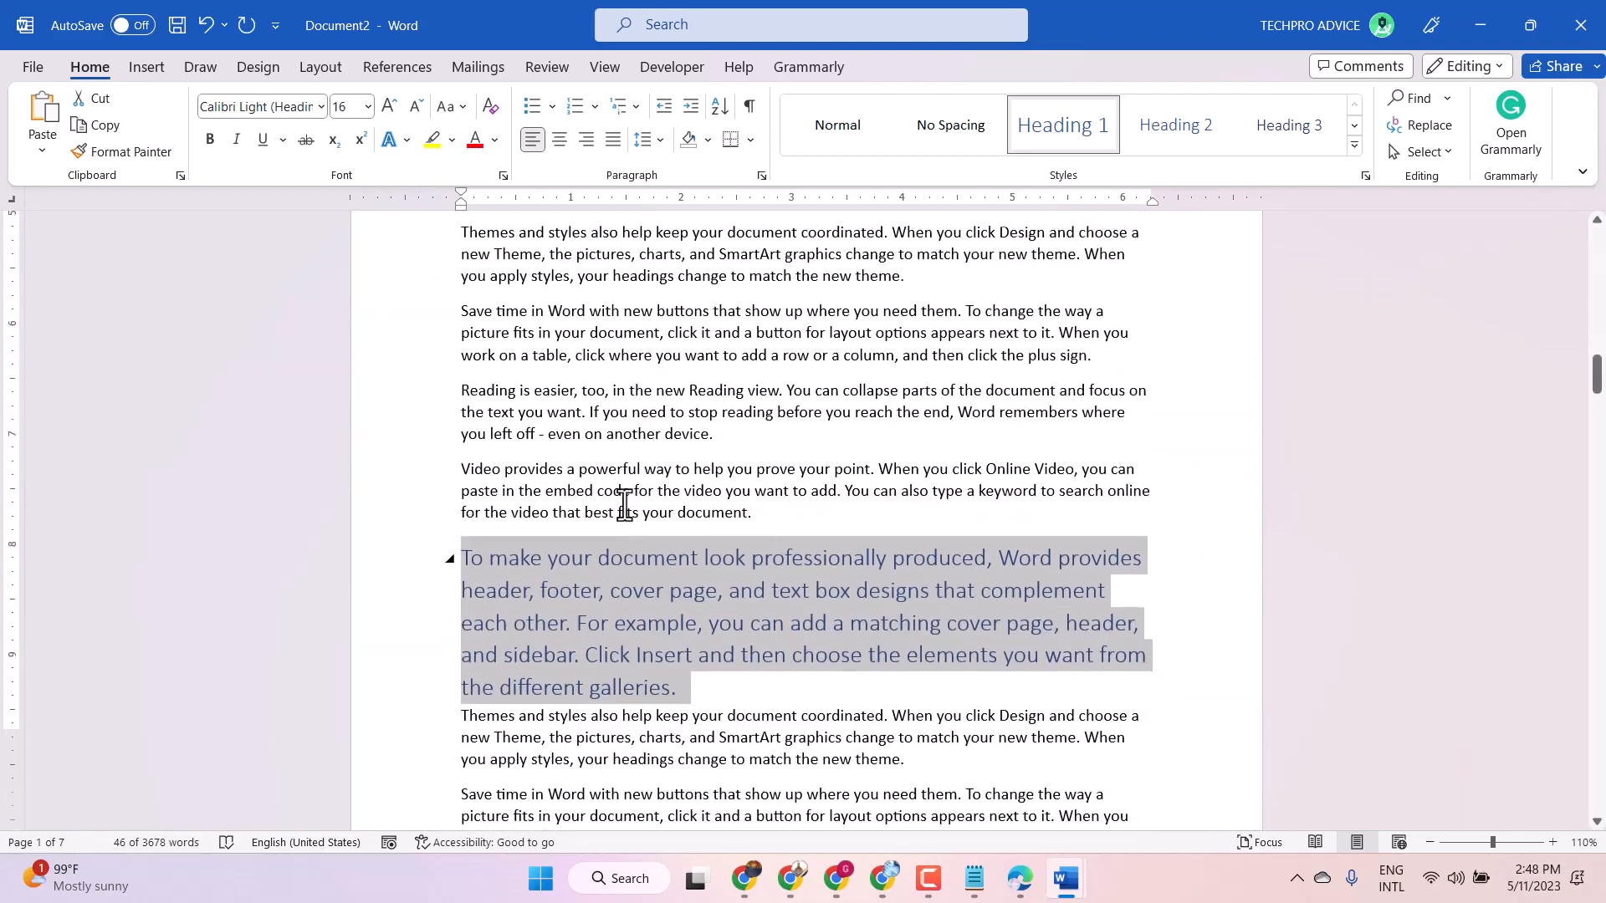
pyautogui.scroll(-3)
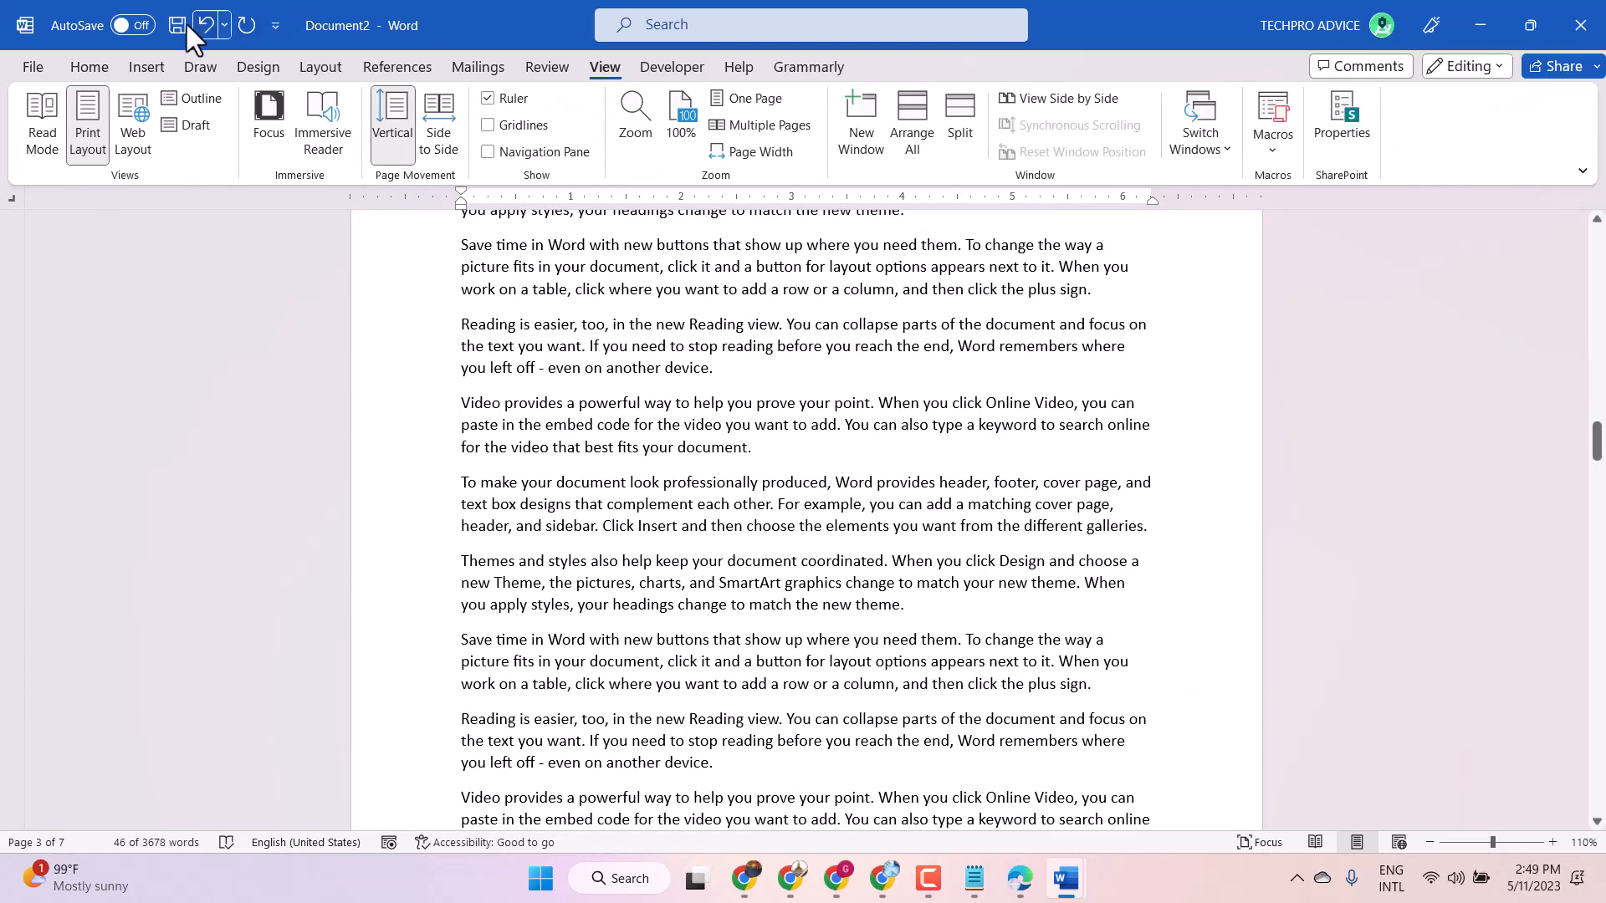
pyautogui.click(202, 107)
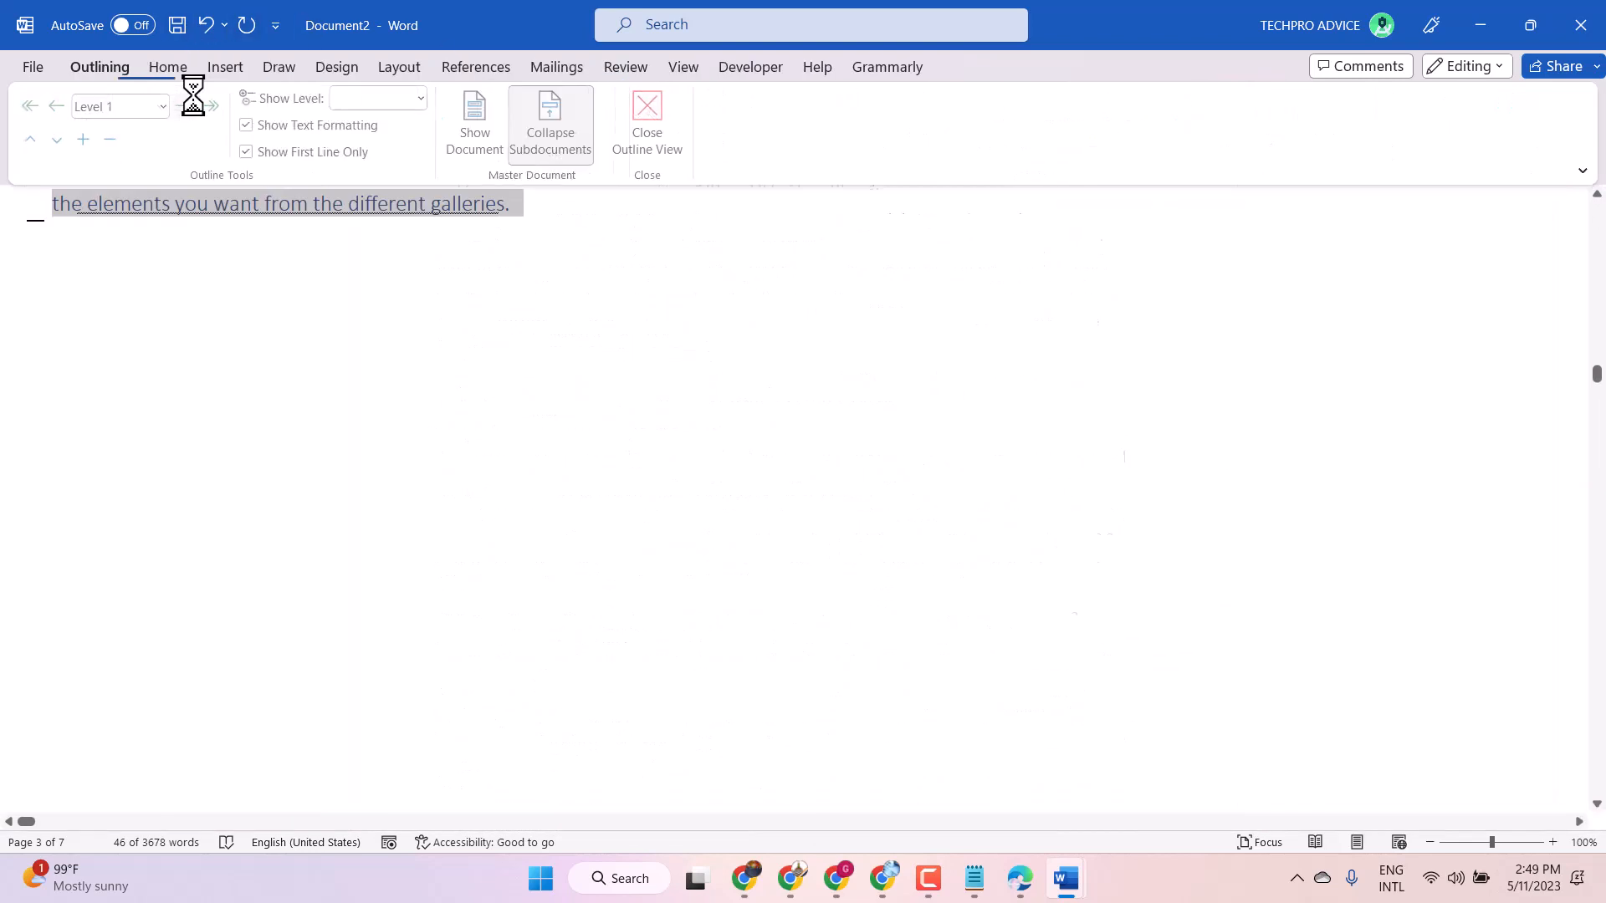